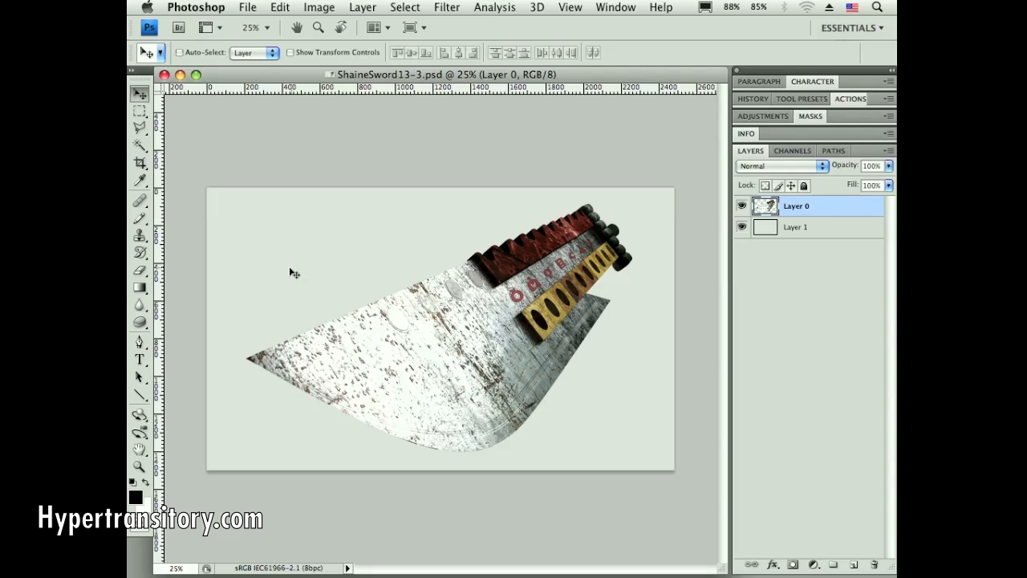
mouse_move(336, 158)
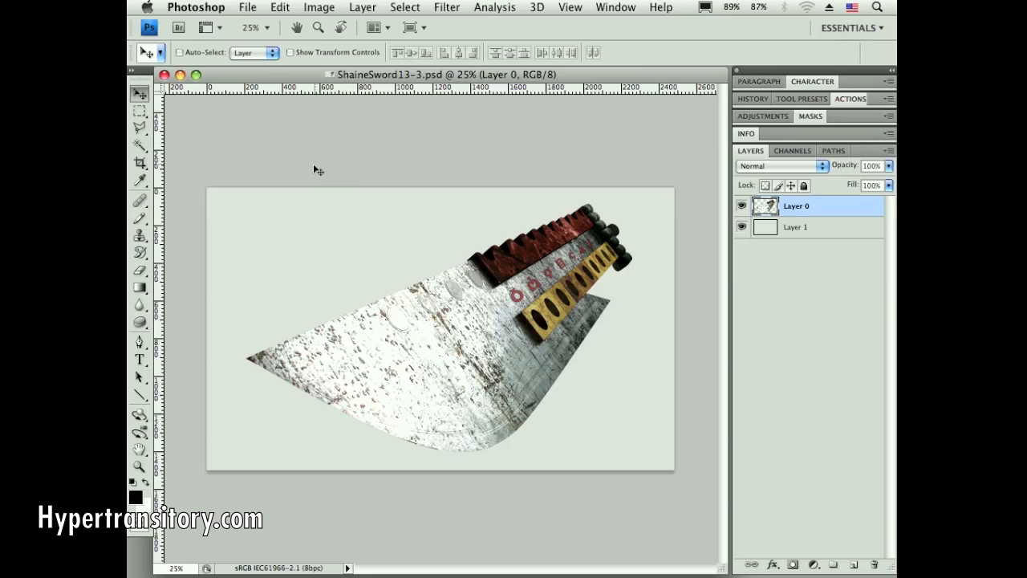
mouse_move(375, 202)
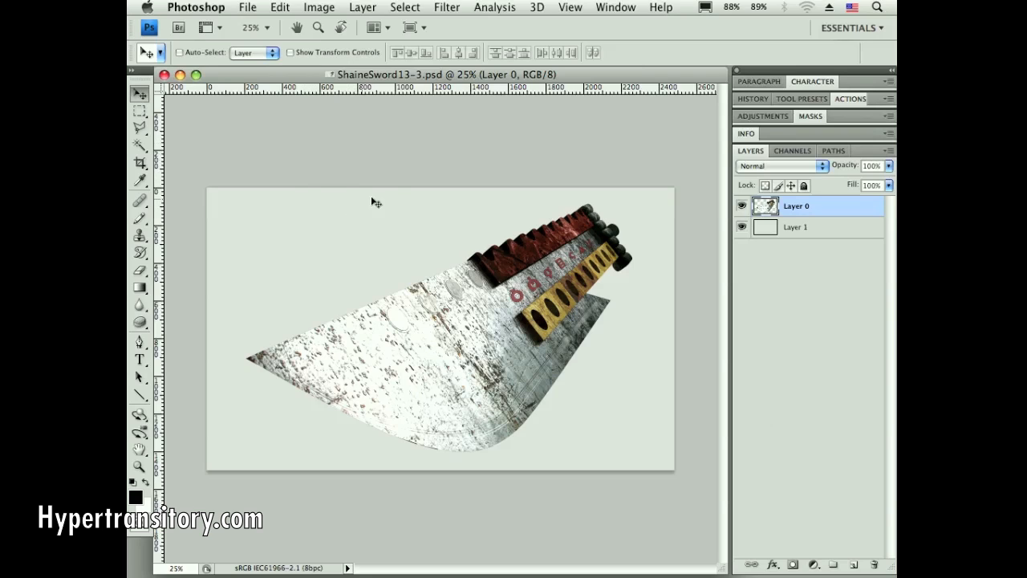
mouse_move(378, 209)
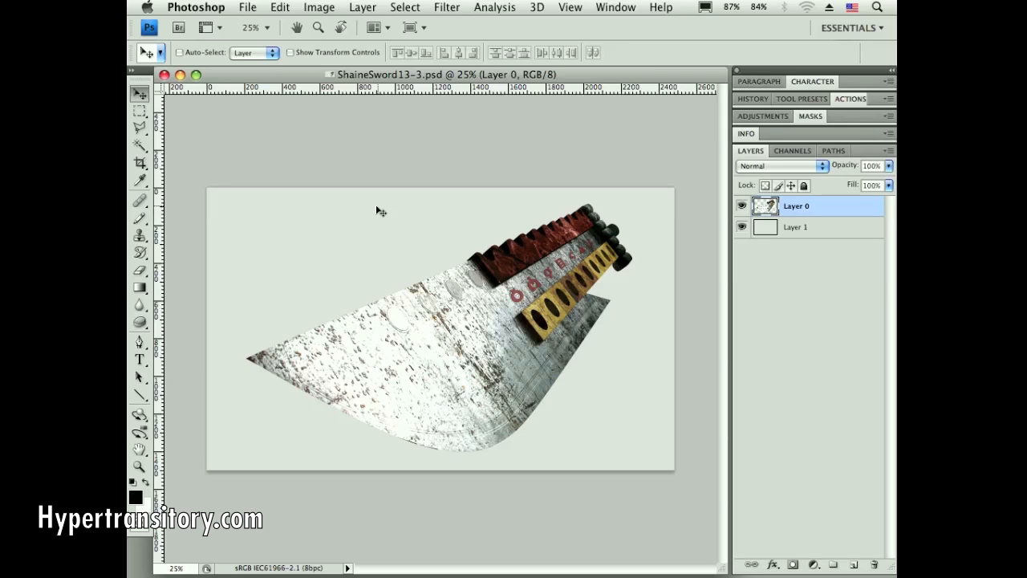
mouse_move(380, 215)
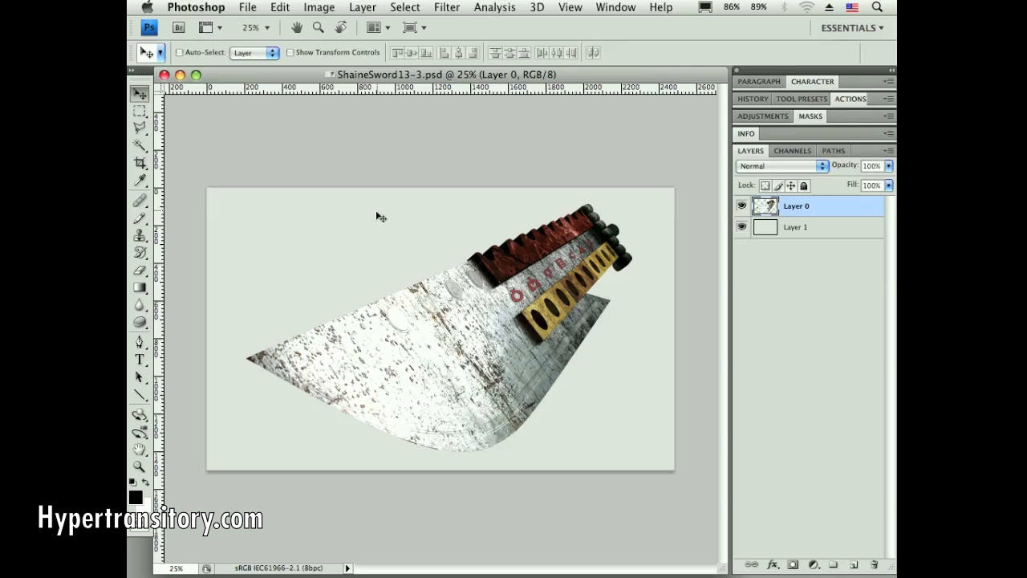
- Open Image Size from the Image menu and cancel it without changes
left_click(319, 7)
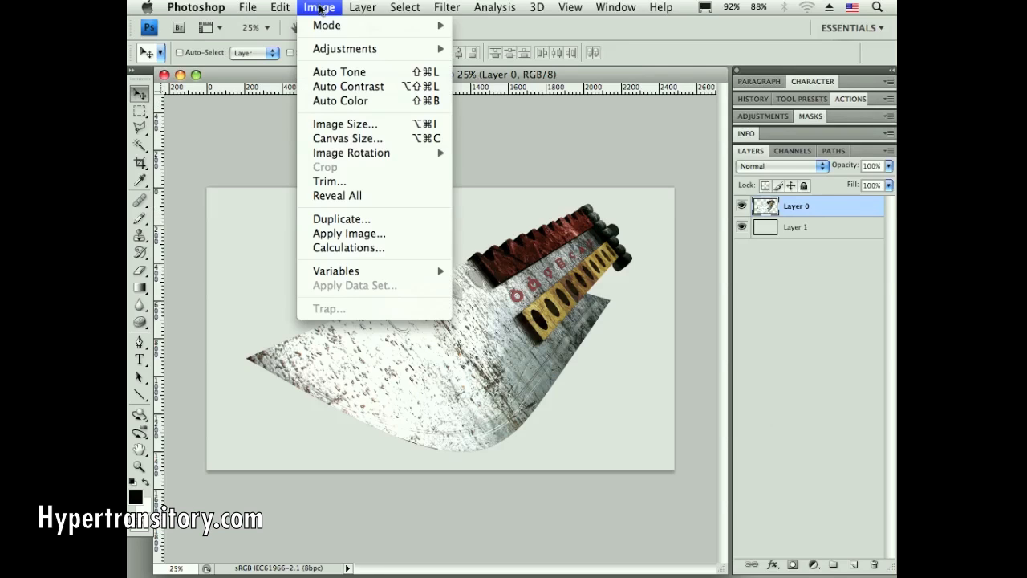
mouse_move(345, 124)
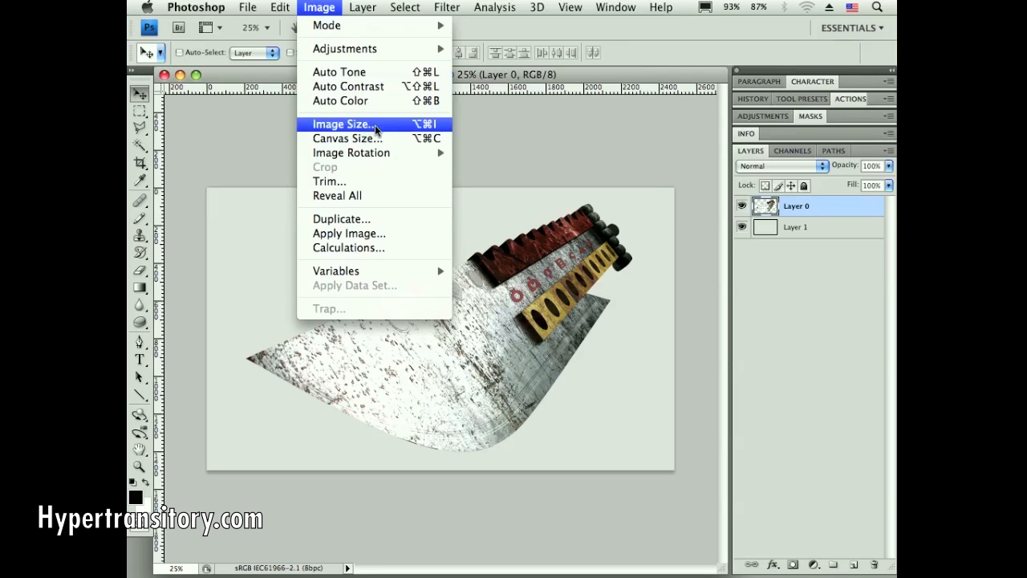
left_click(342, 123)
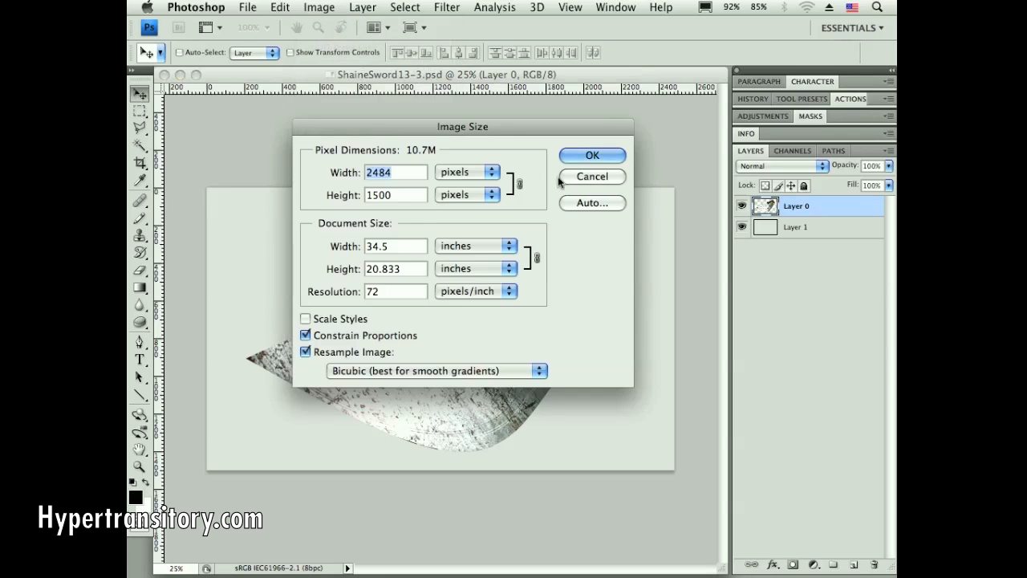
left_click(591, 155)
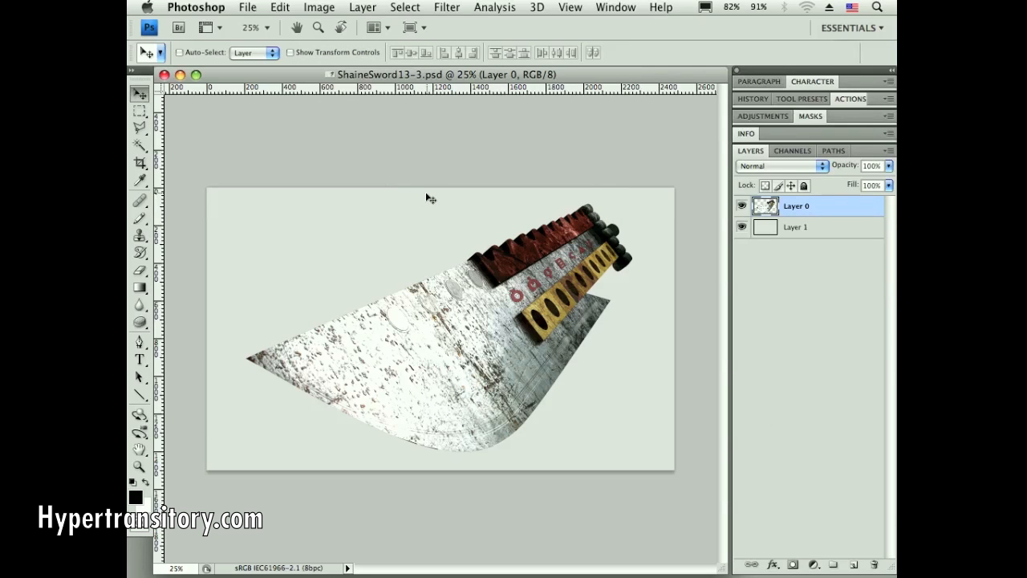
left_click(318, 7)
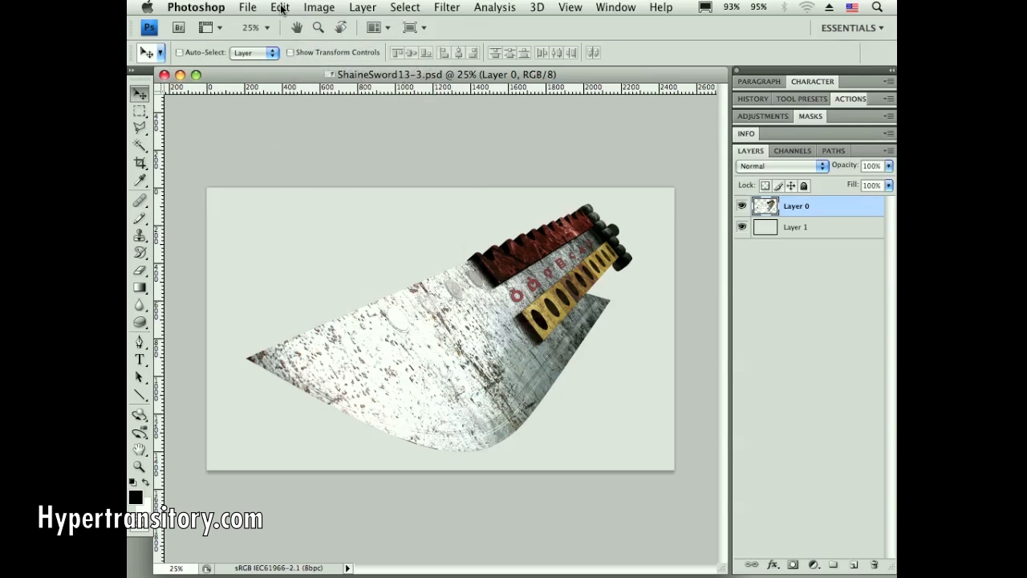
- Open Edit > Keyboard Shortcuts, keeping Shortcuts For set to Application Menus
left_click(279, 7)
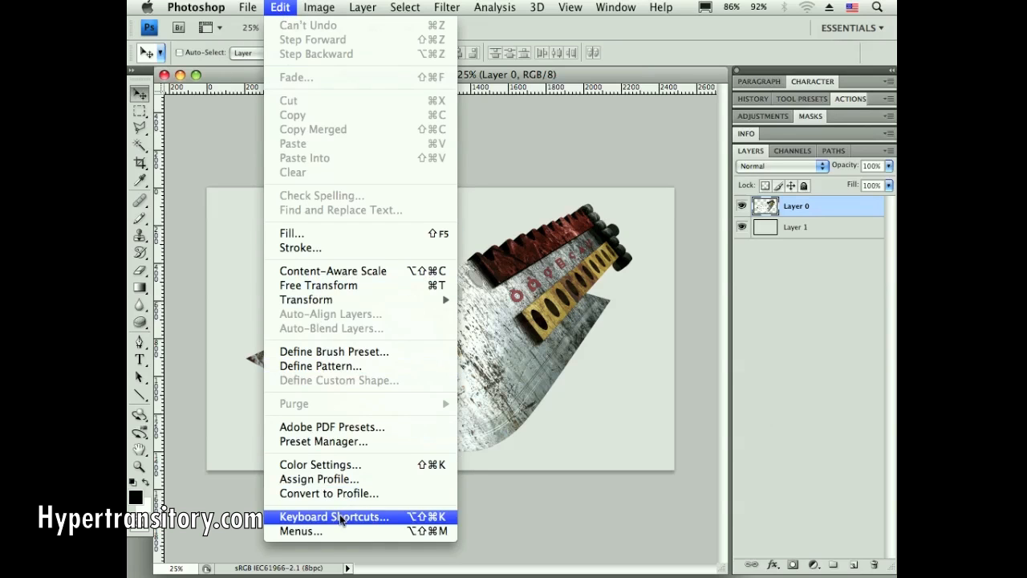
left_click(334, 516)
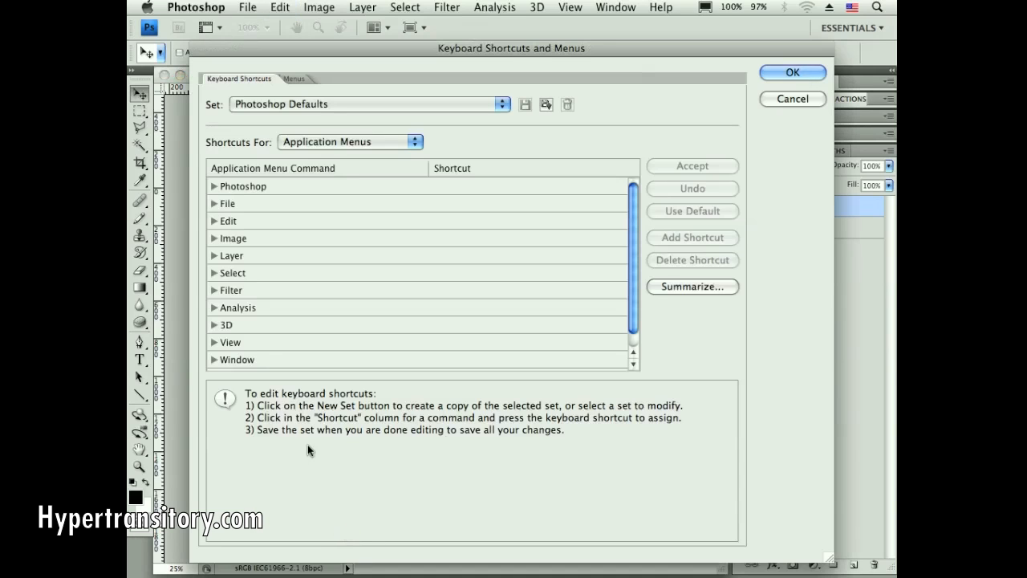
mouse_move(318, 146)
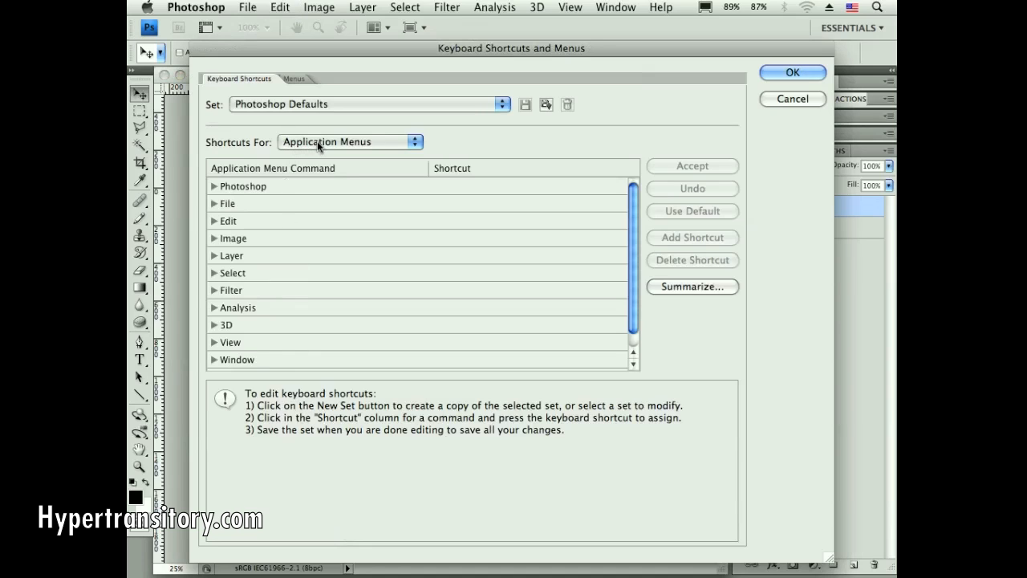
left_click(349, 141)
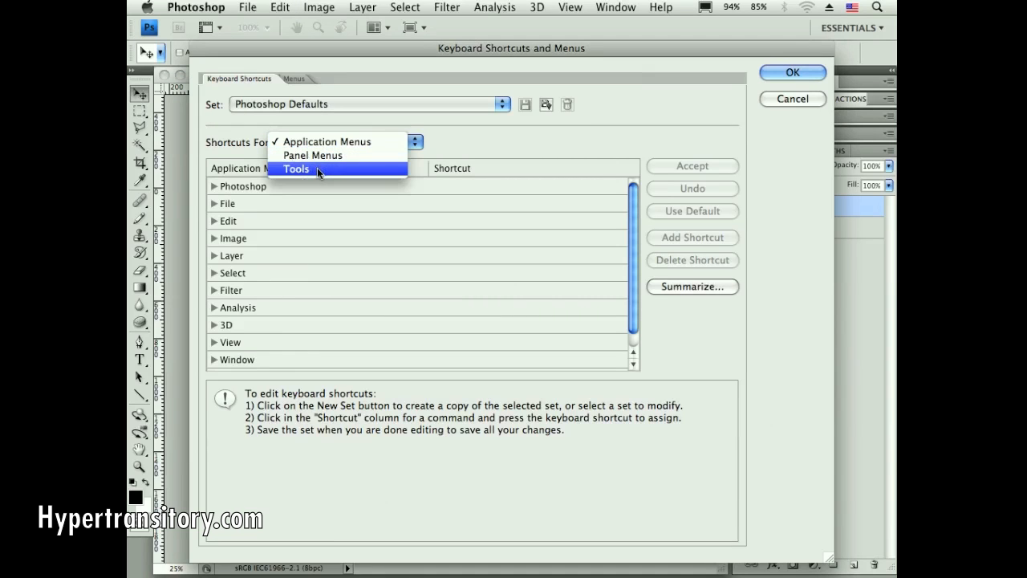
mouse_move(325, 141)
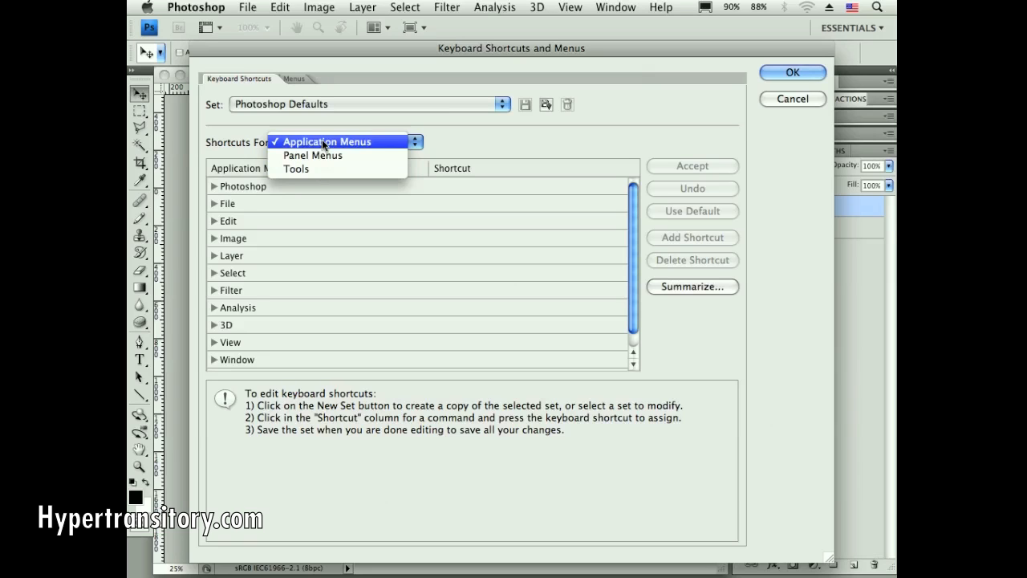
left_click(329, 141)
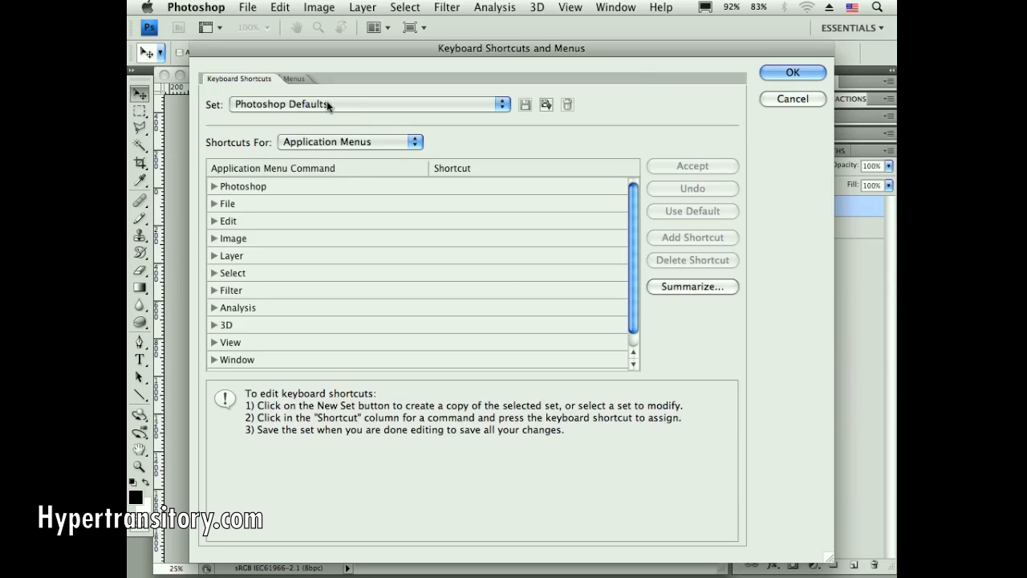
mouse_move(321, 118)
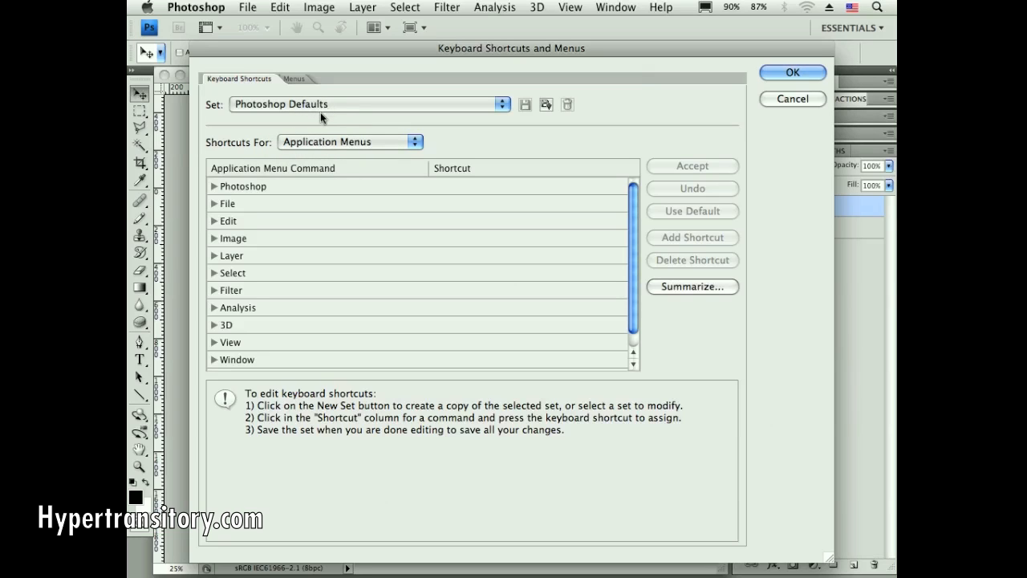
mouse_move(349, 122)
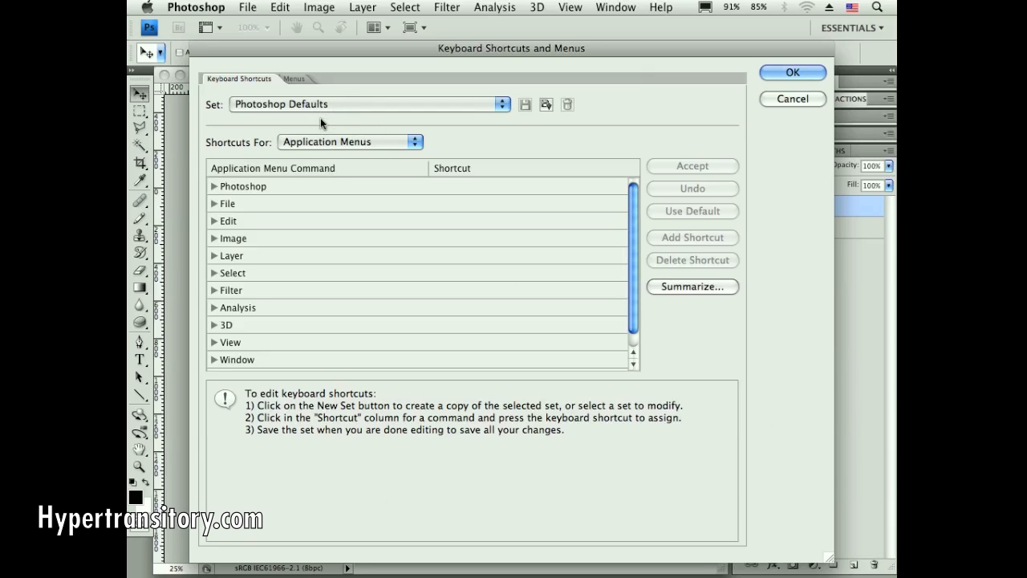
mouse_move(368, 233)
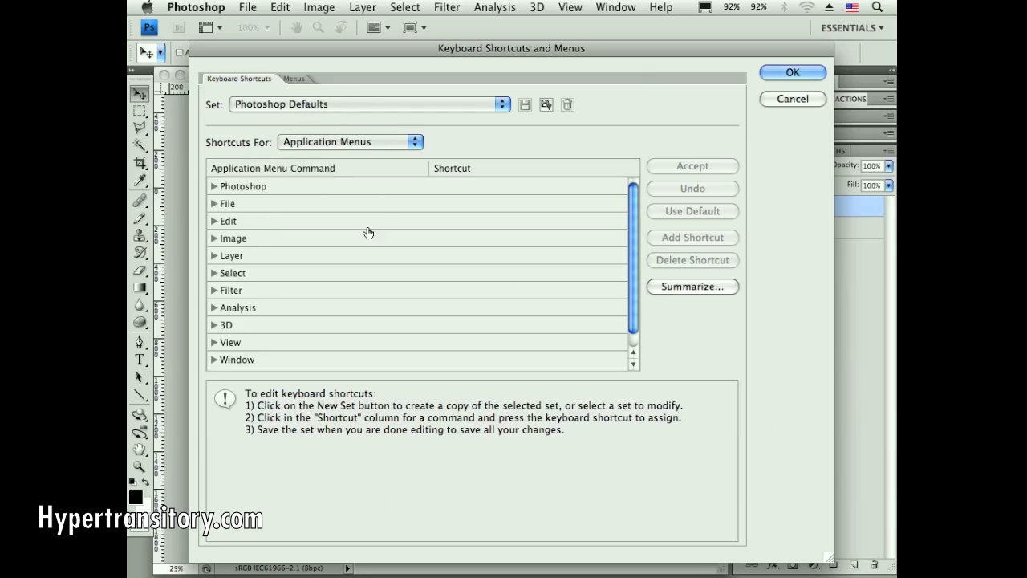
mouse_move(230, 245)
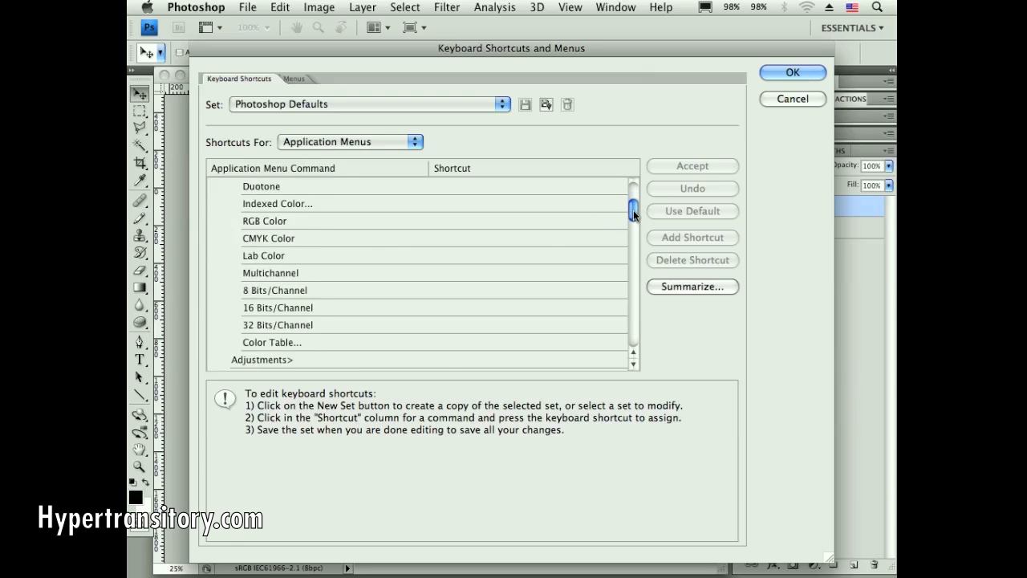
- Assign F1 to Image Size, taking it from Undo/Redo, and close the dialog
left_click_drag(633, 211, 633, 291)
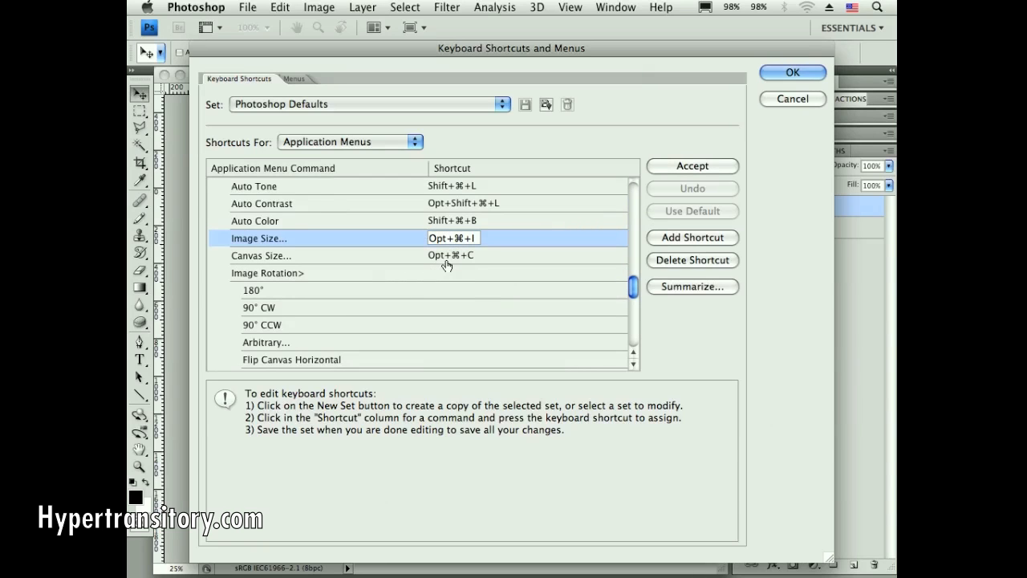
key("F1")
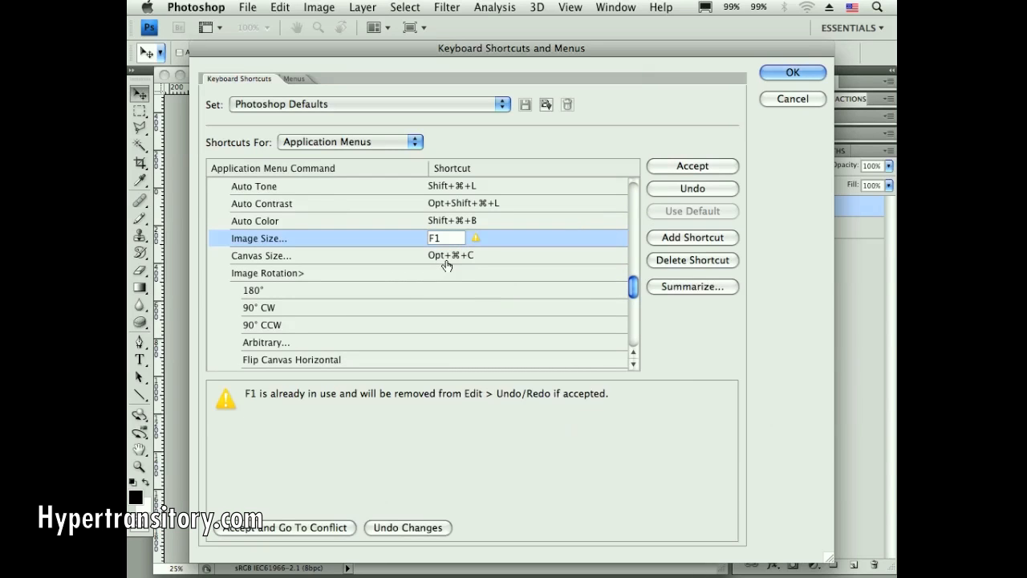
mouse_move(249, 420)
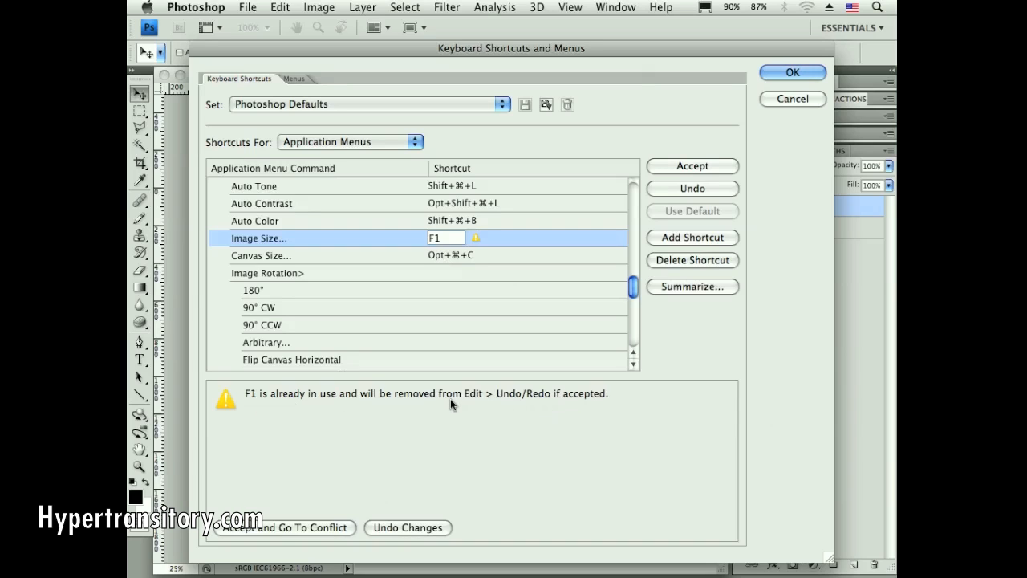
mouse_move(490, 405)
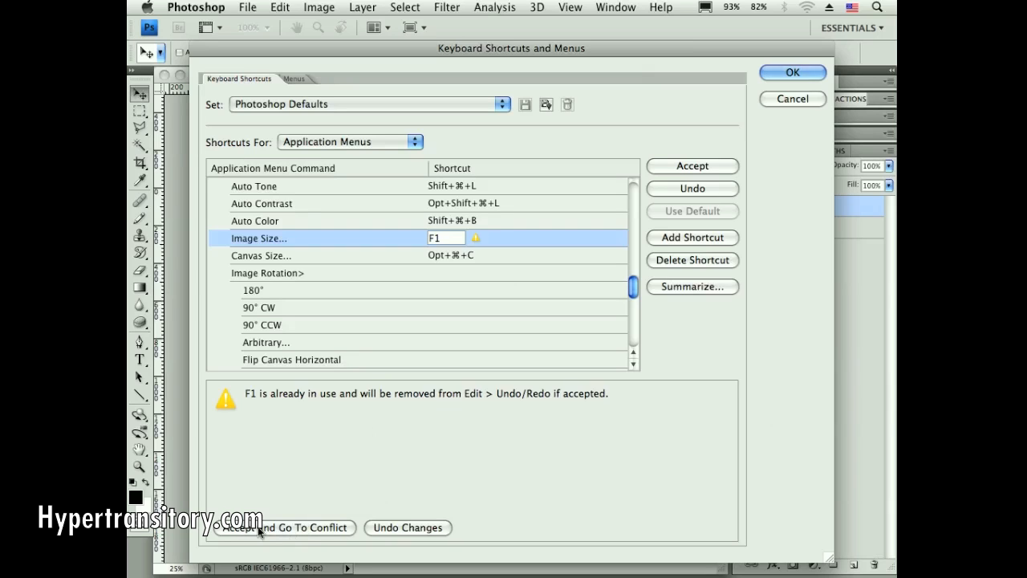
mouse_move(301, 528)
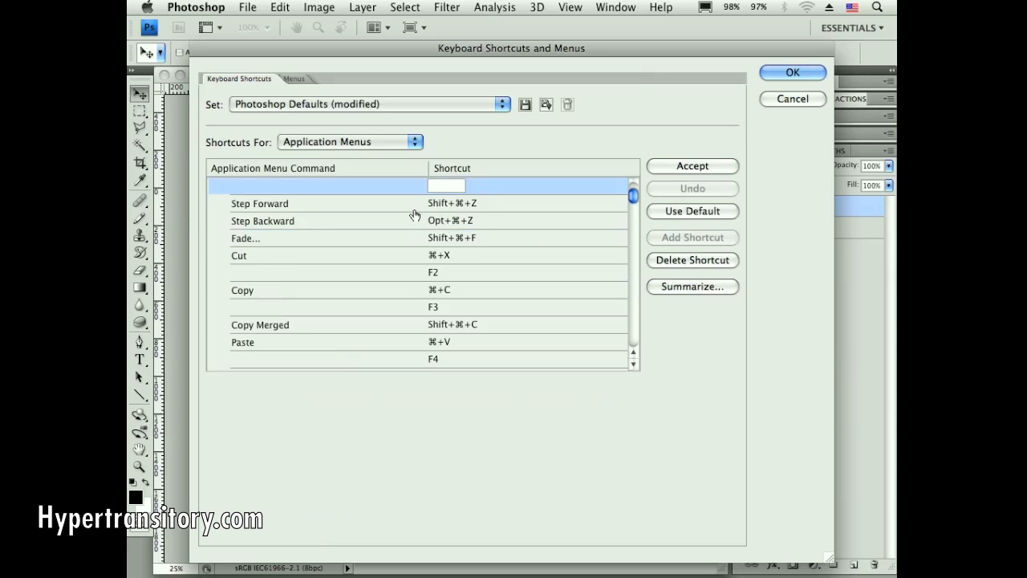
mouse_move(660, 127)
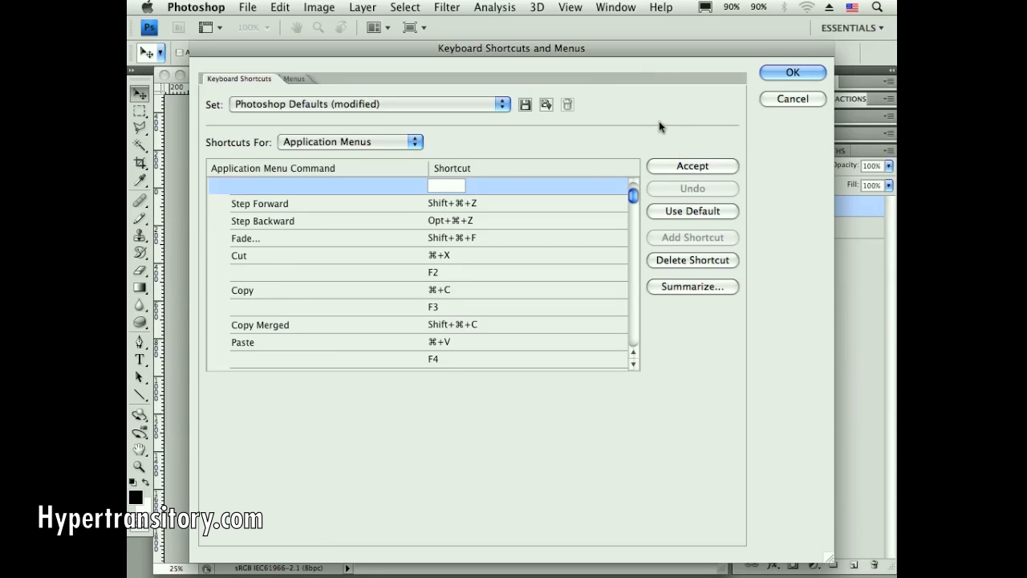
left_click(792, 72)
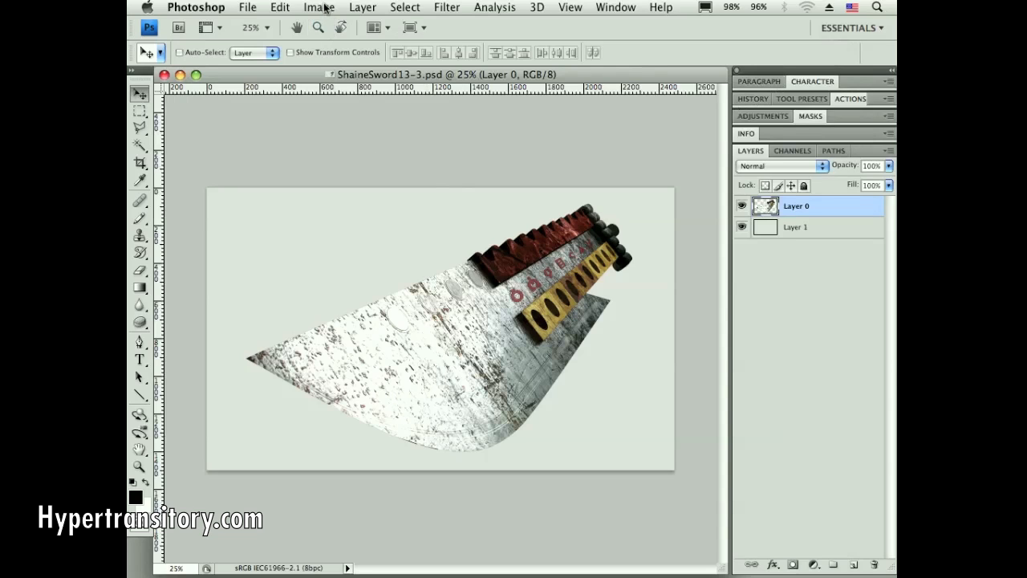
- Check F1 beside Image Size in the Image menu, then open the Edit menu
left_click(318, 7)
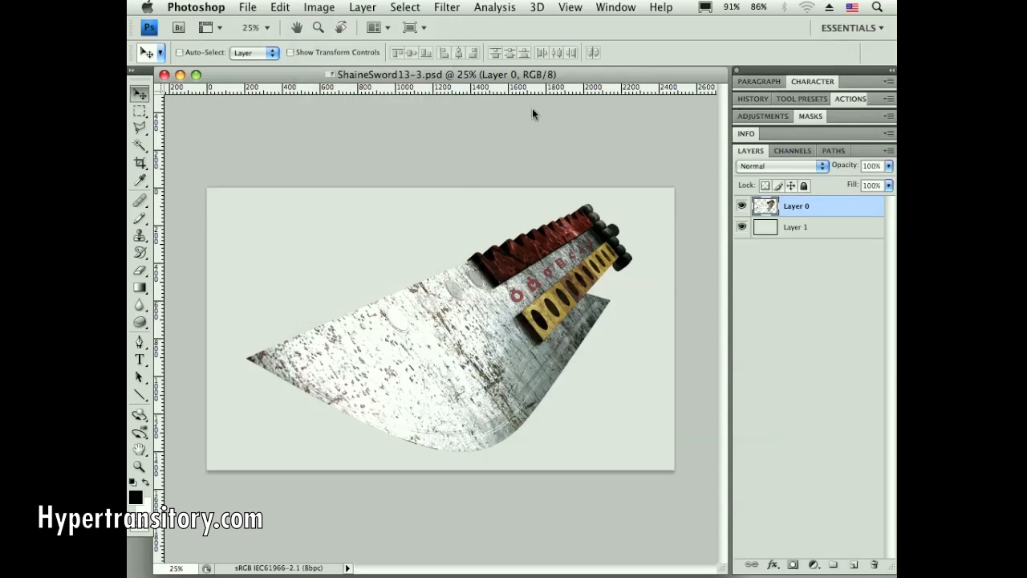
left_click(319, 6)
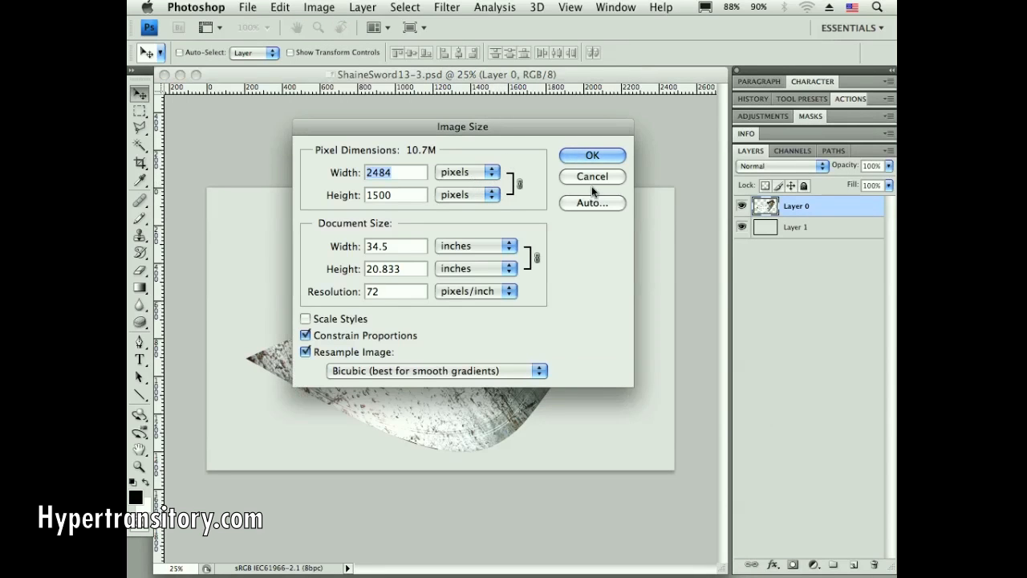
left_click(592, 154)
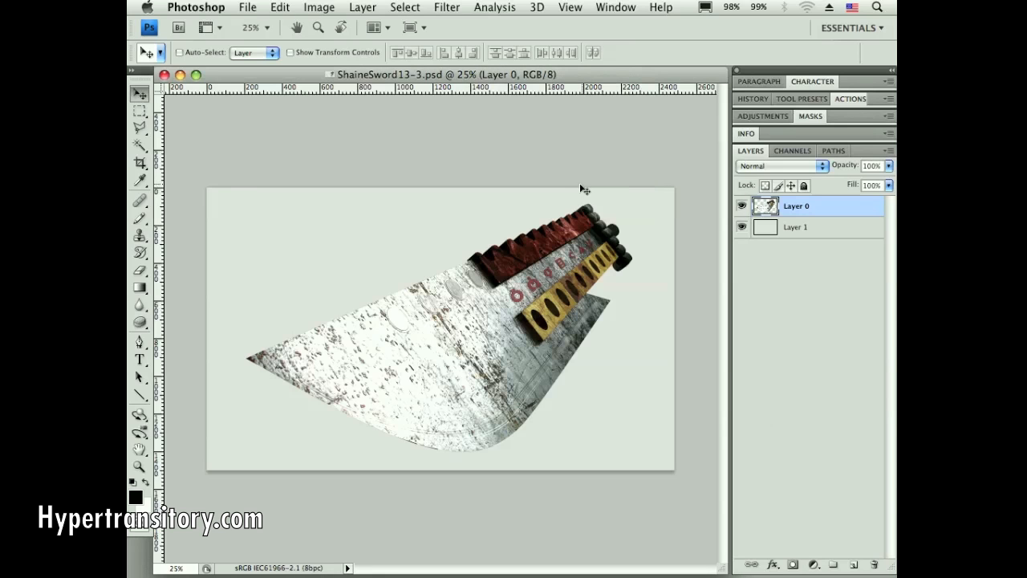
mouse_move(389, 164)
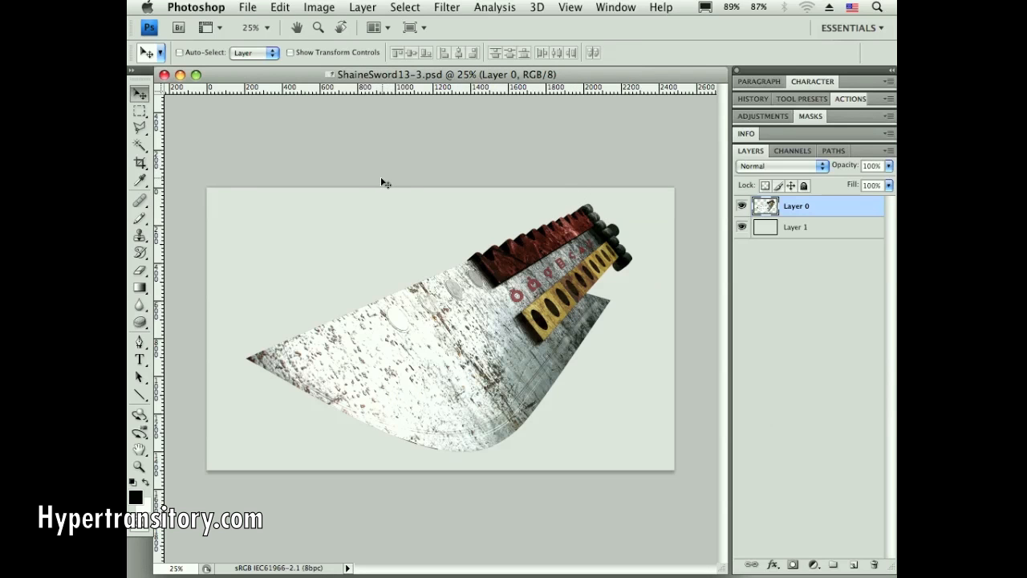
mouse_move(279, 137)
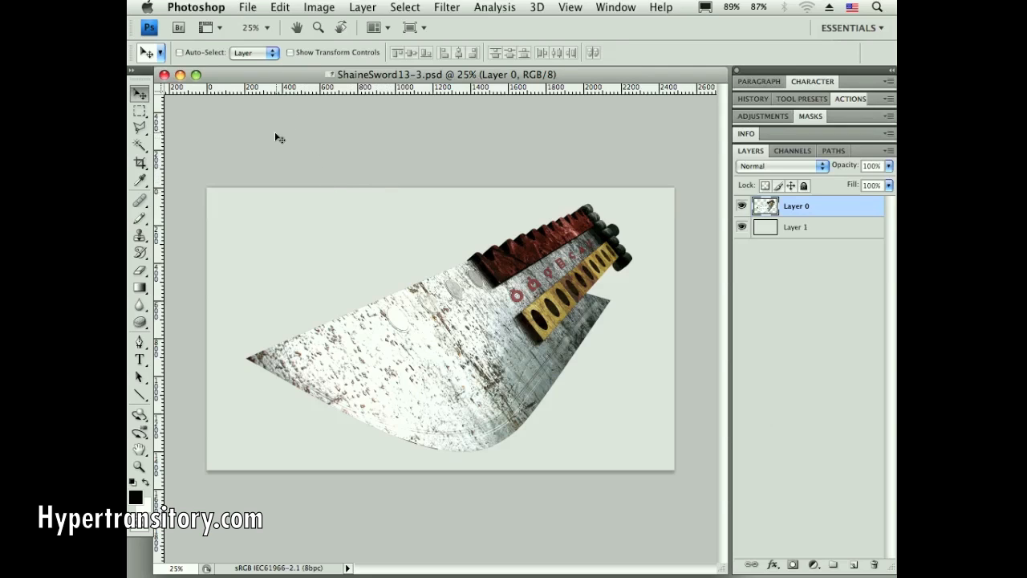
mouse_move(287, 115)
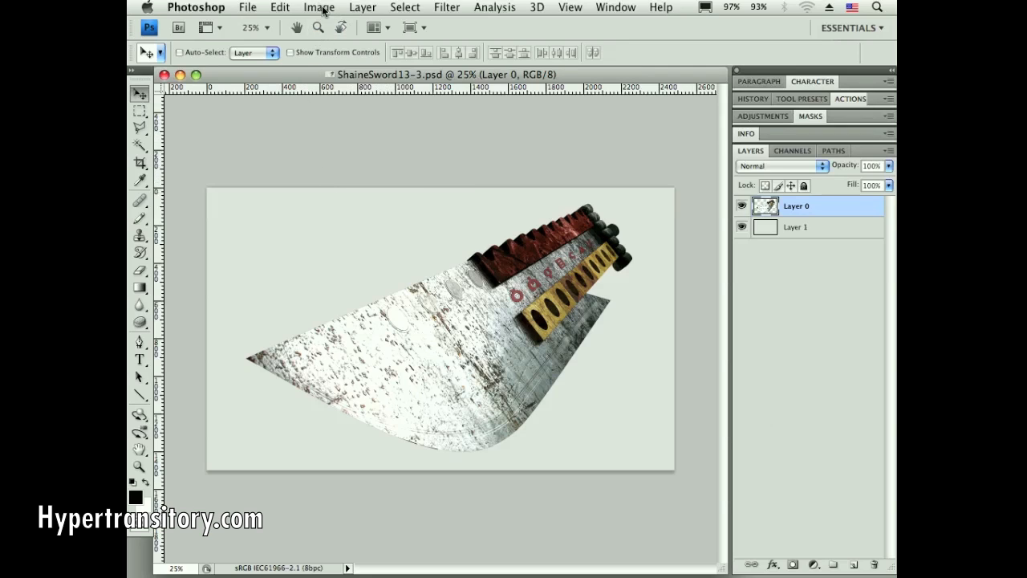
left_click(319, 7)
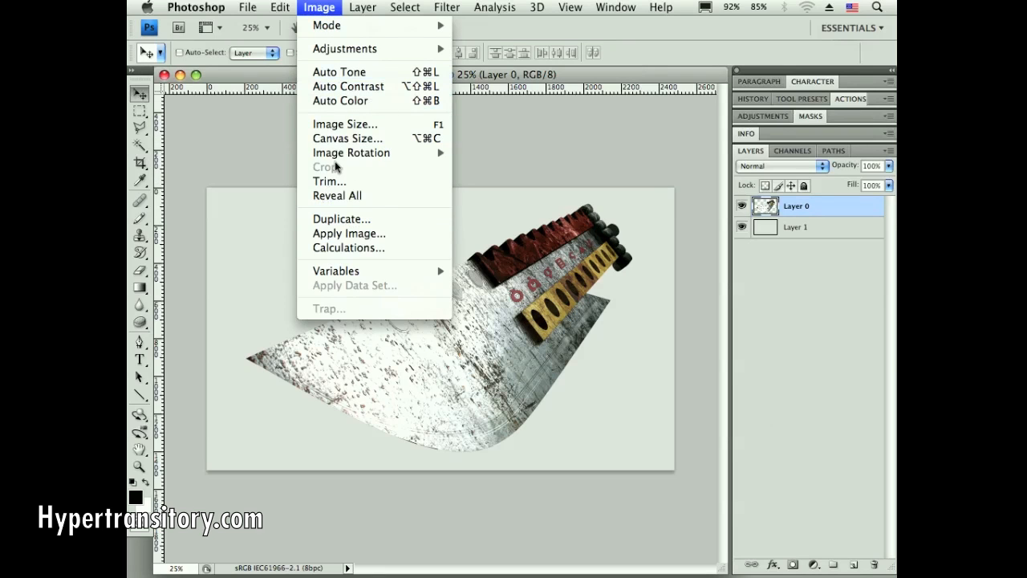
mouse_move(259, 129)
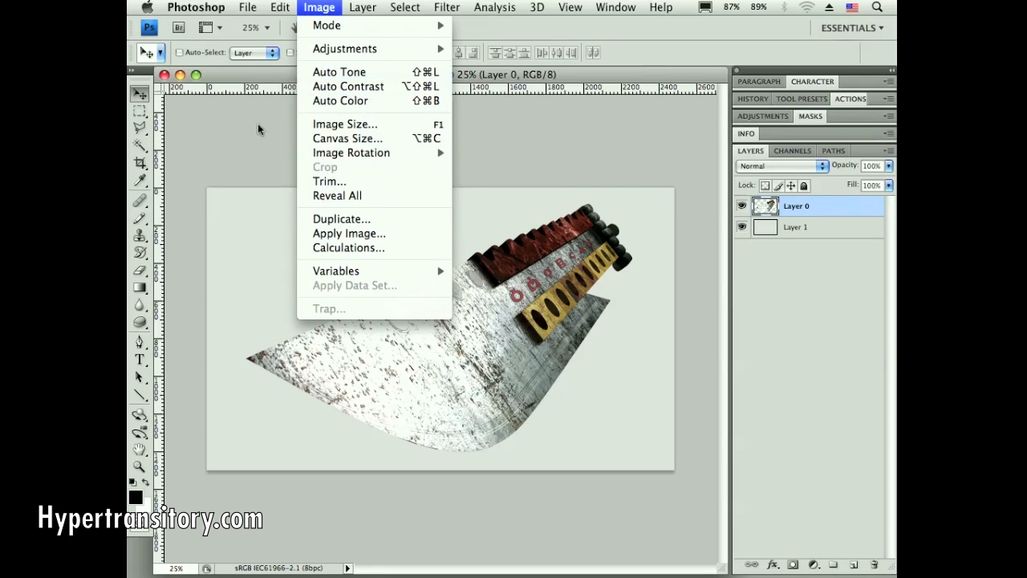
left_click(279, 8)
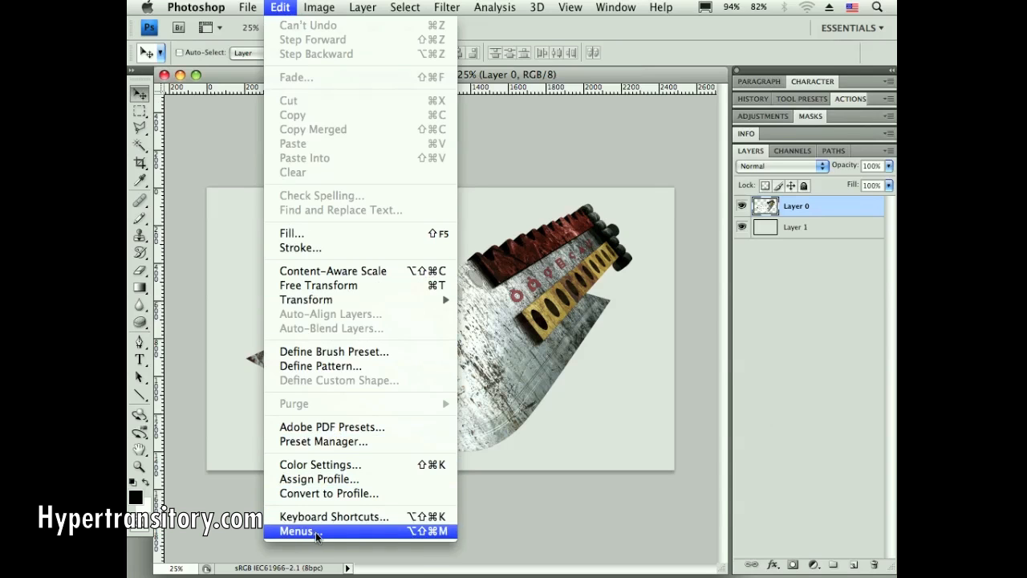
- In Edit > Menus, expand Image and set Image Size's color to Red
left_click(296, 531)
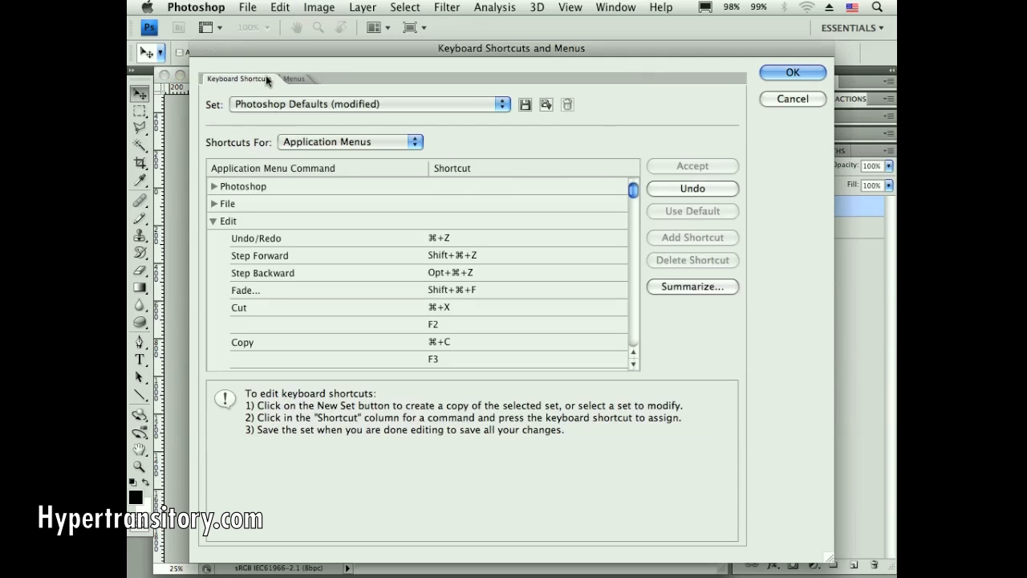
left_click(295, 78)
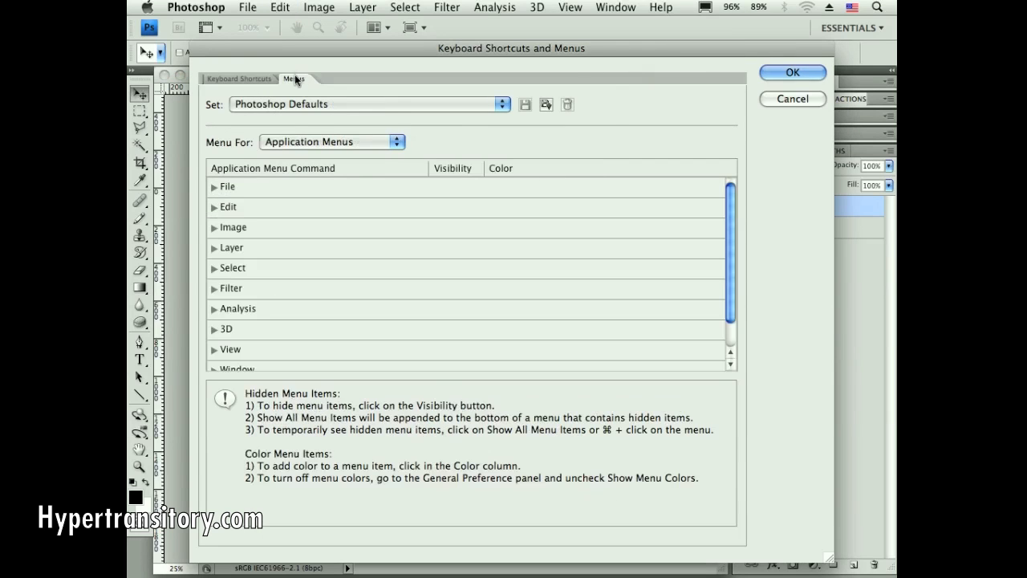
mouse_move(278, 197)
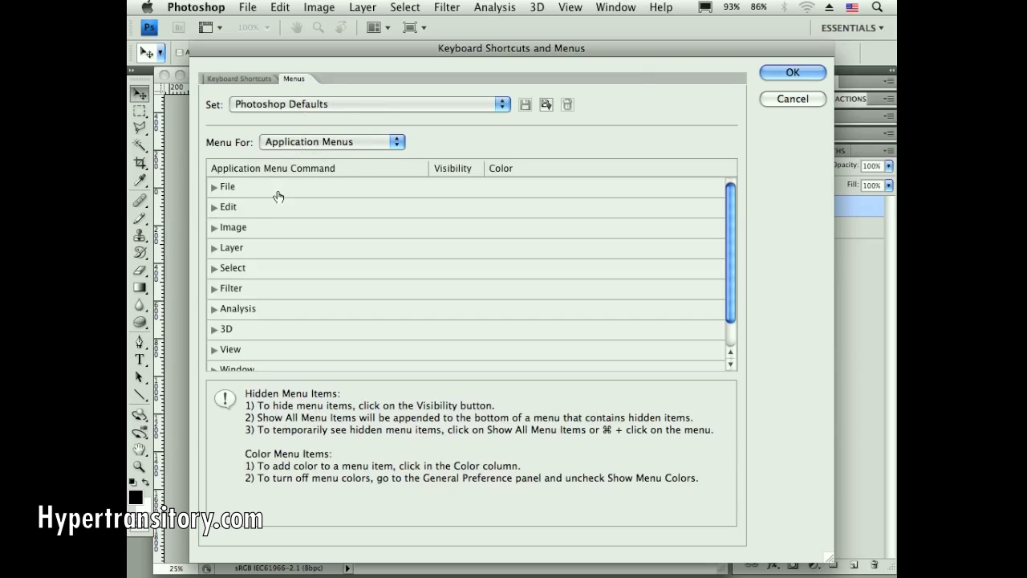
left_click(214, 227)
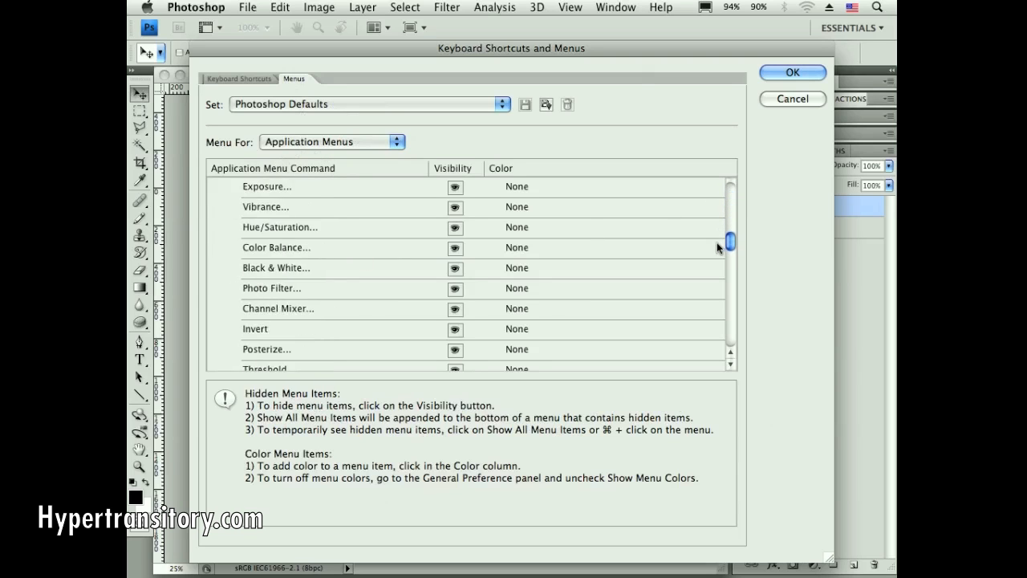
left_click_drag(729, 241, 729, 281)
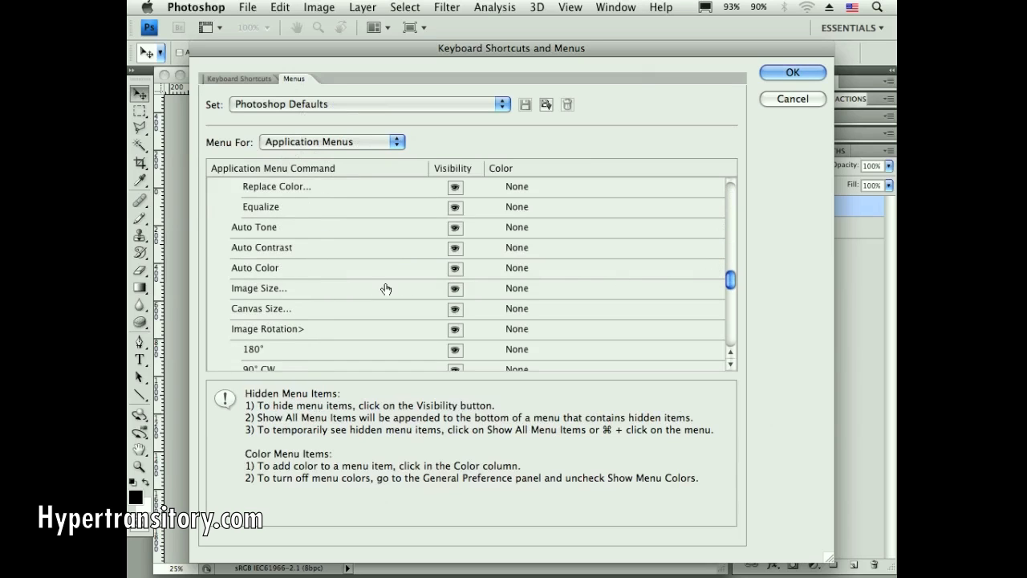
mouse_move(520, 295)
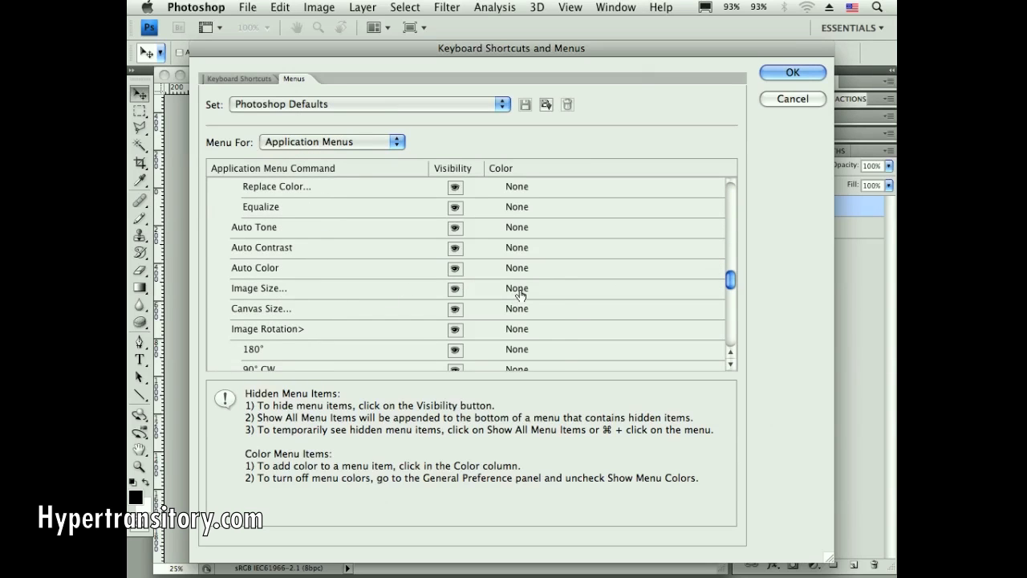
left_click(530, 288)
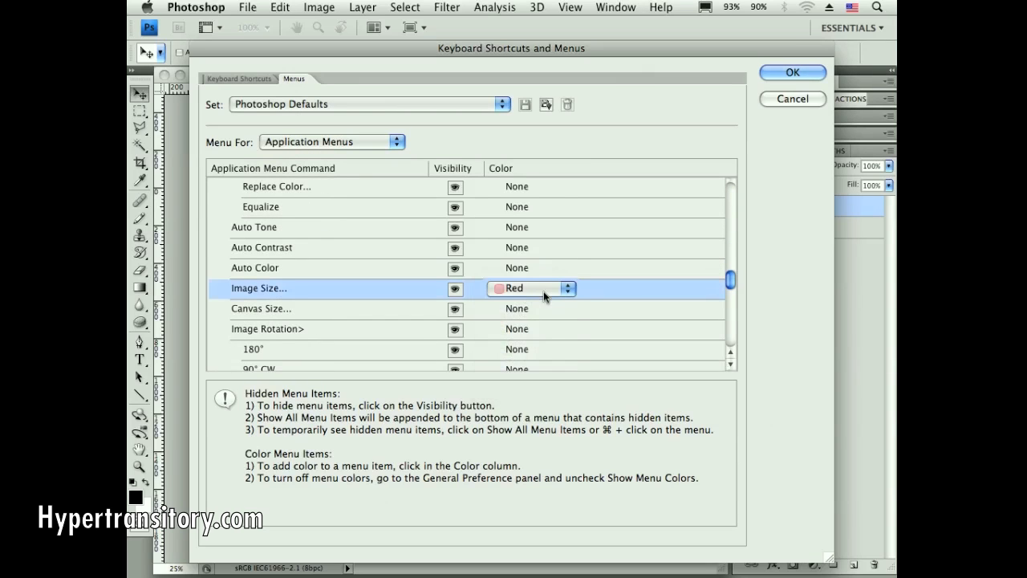
mouse_move(454, 290)
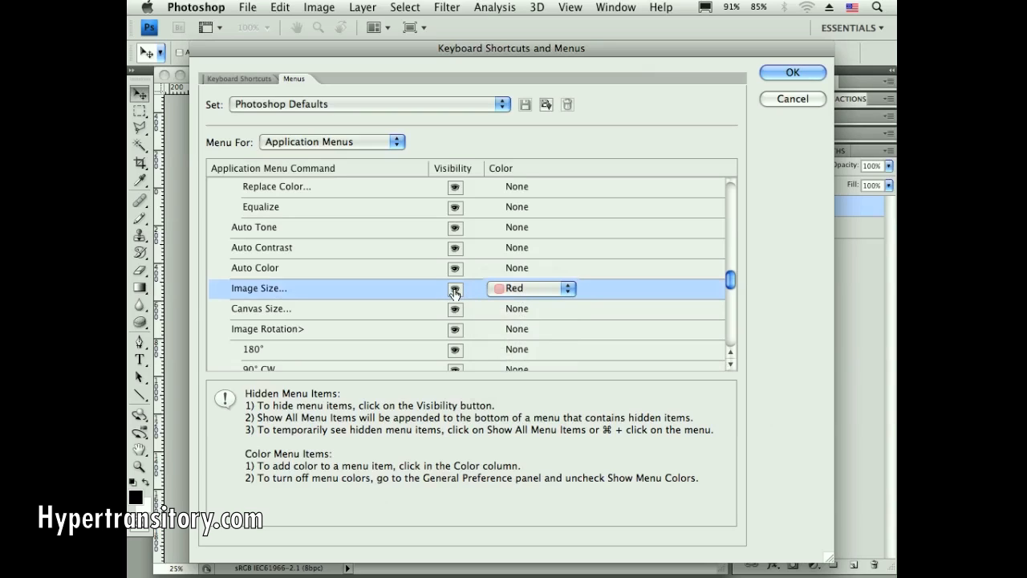
mouse_move(443, 298)
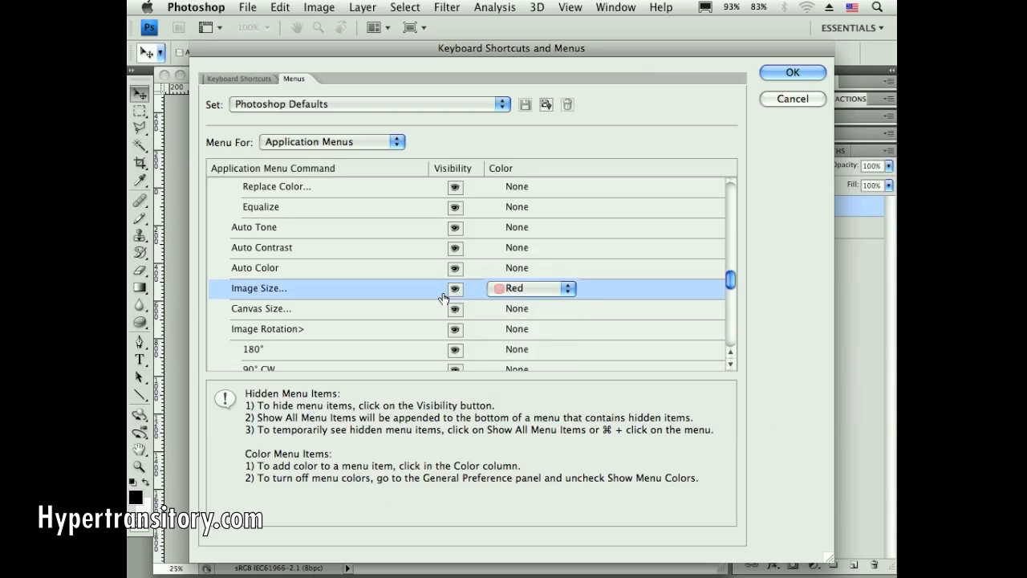
mouse_move(439, 275)
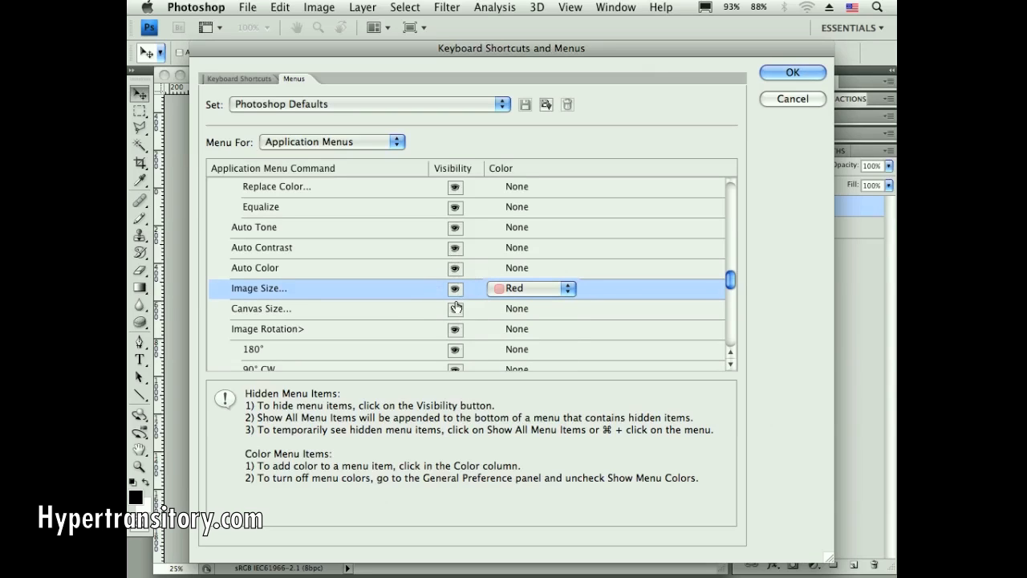
mouse_move(603, 210)
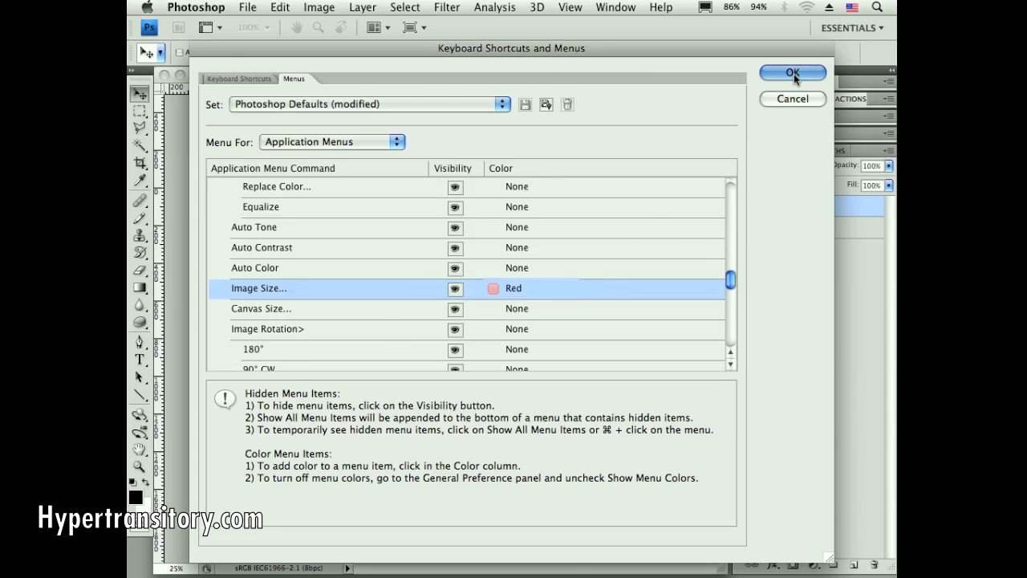
left_click(792, 72)
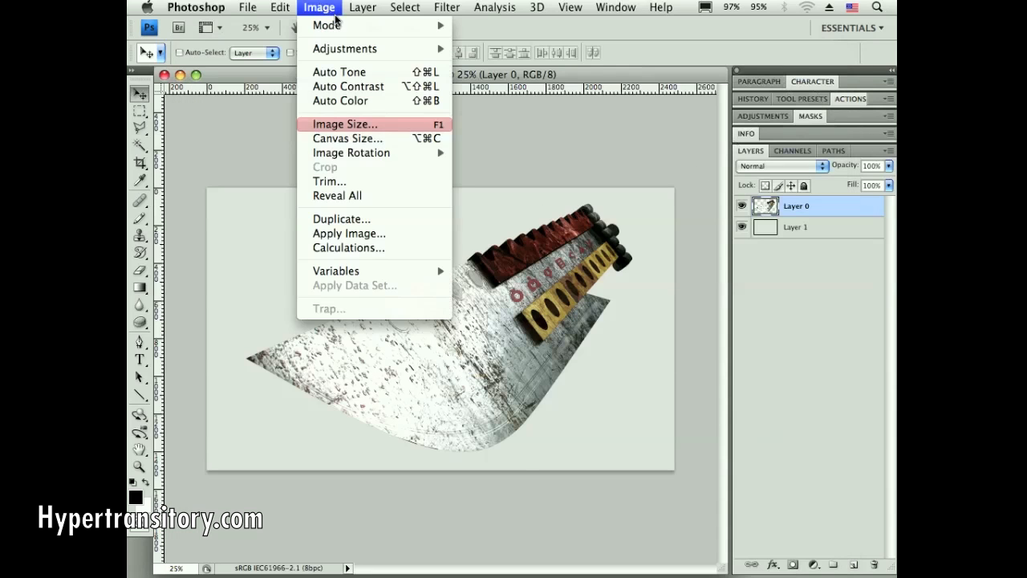
mouse_move(405, 133)
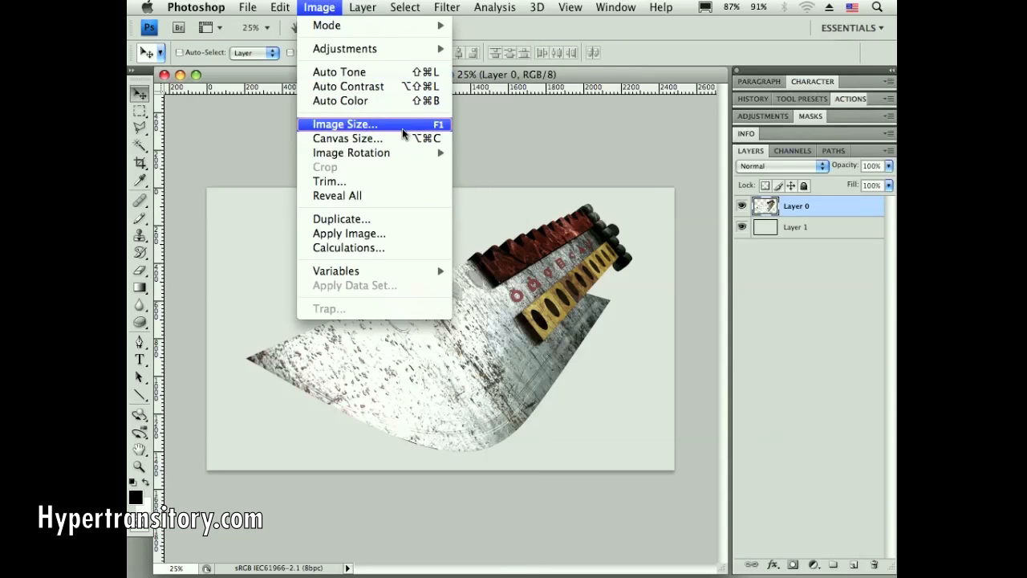
mouse_move(347, 138)
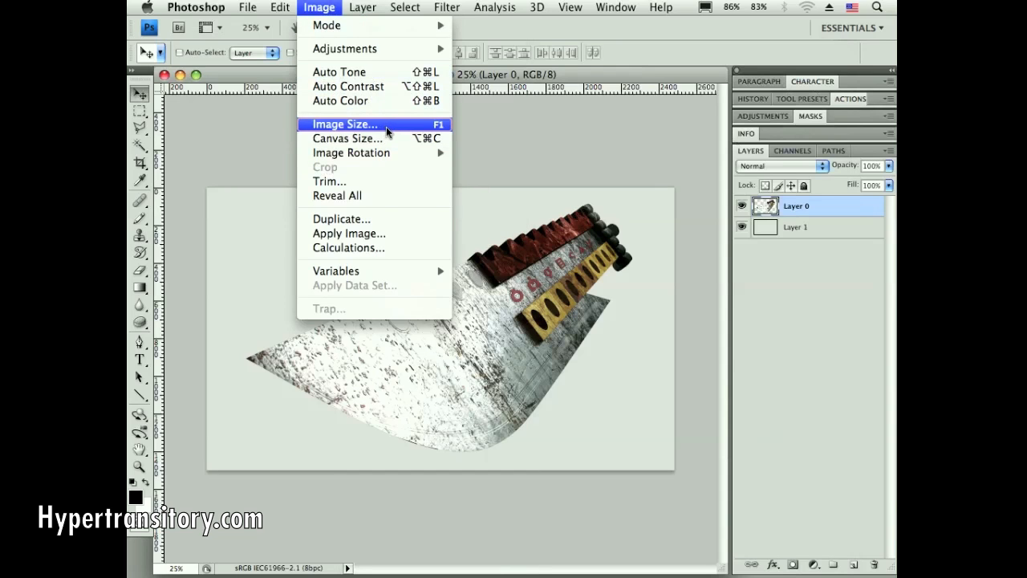
left_click(343, 124)
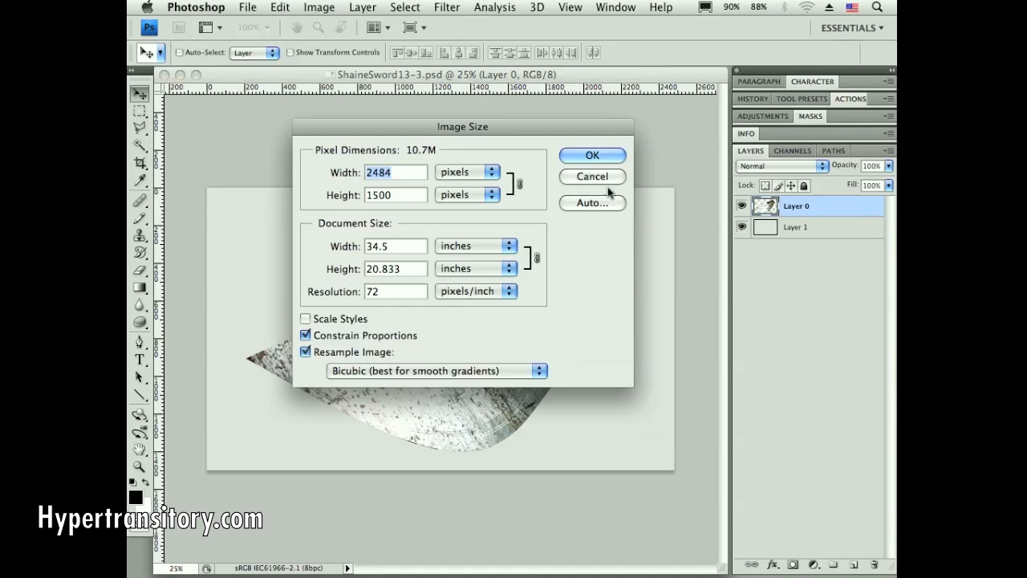
left_click(592, 155)
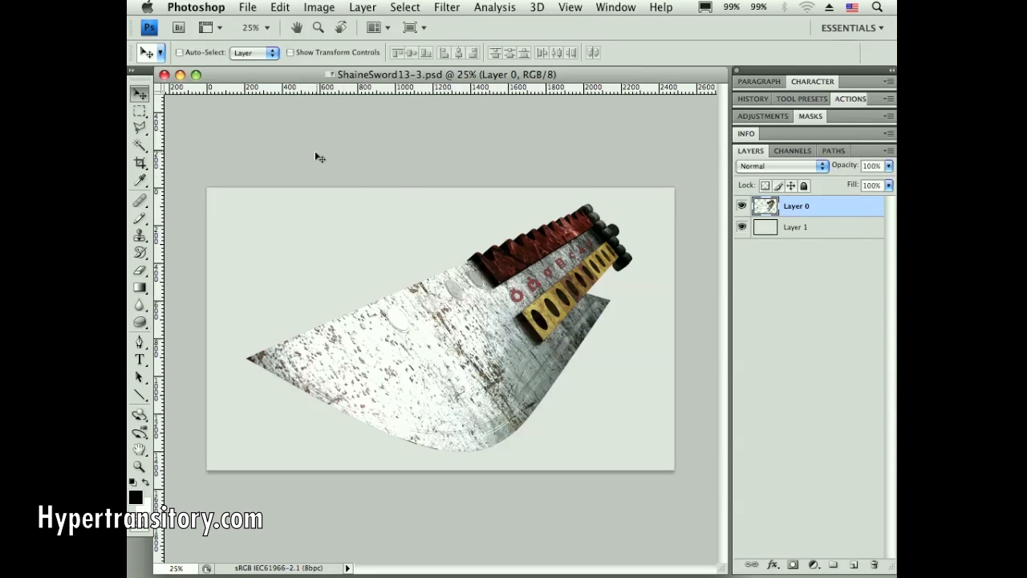
mouse_move(359, 199)
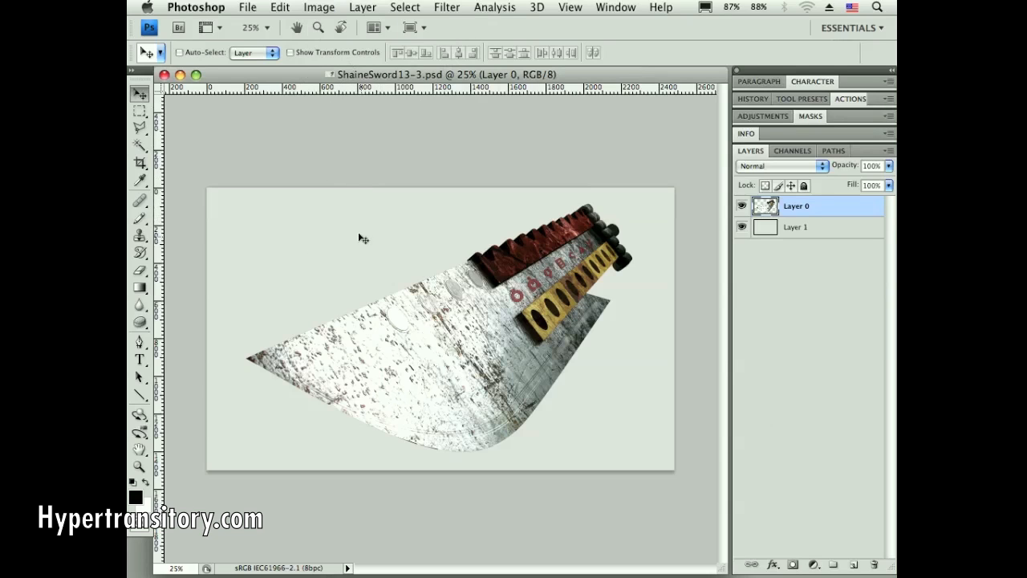
- Reopen Keyboard Shortcuts and start saving the modified set to a file
left_click(279, 8)
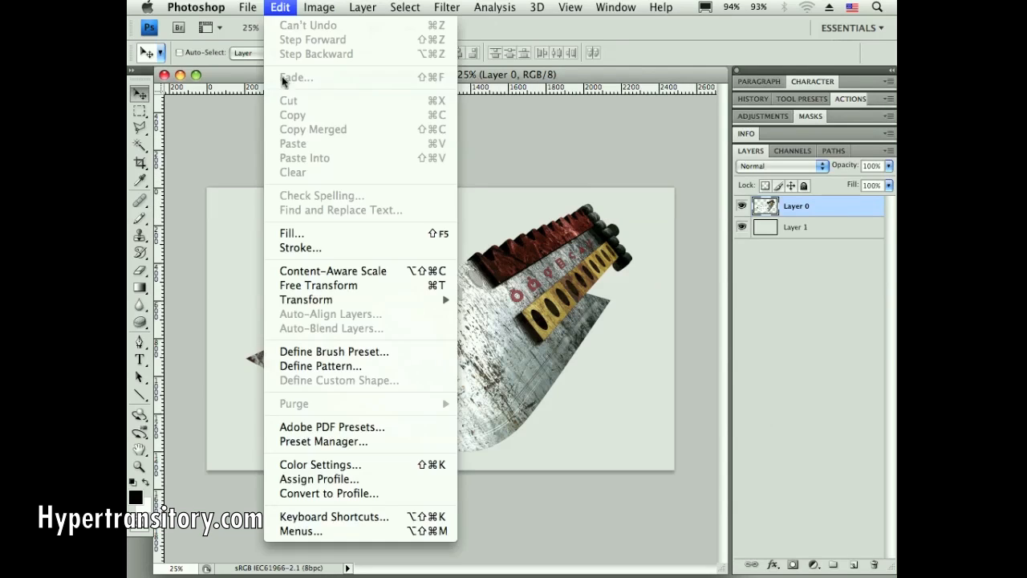
mouse_move(333, 516)
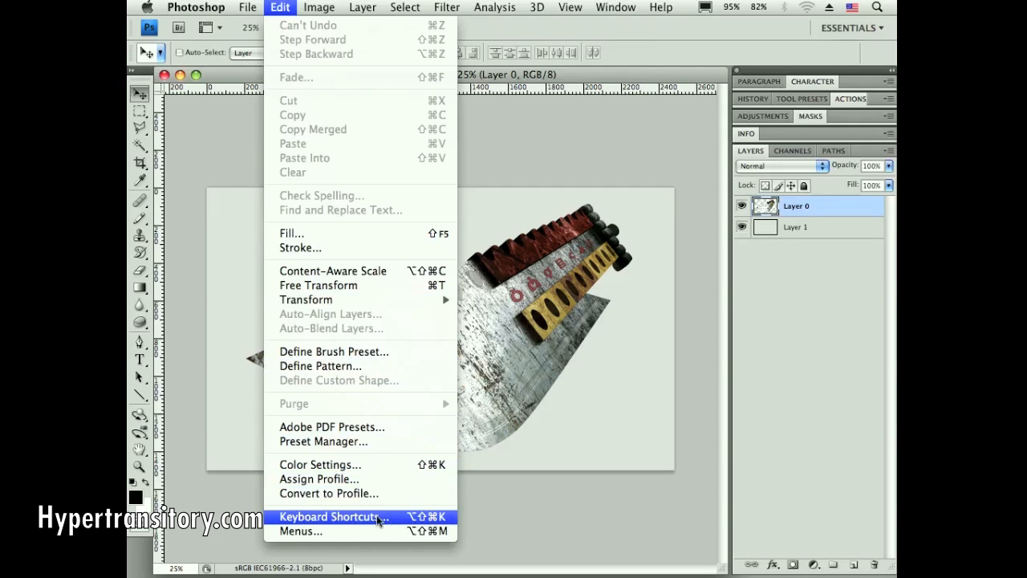
left_click(333, 516)
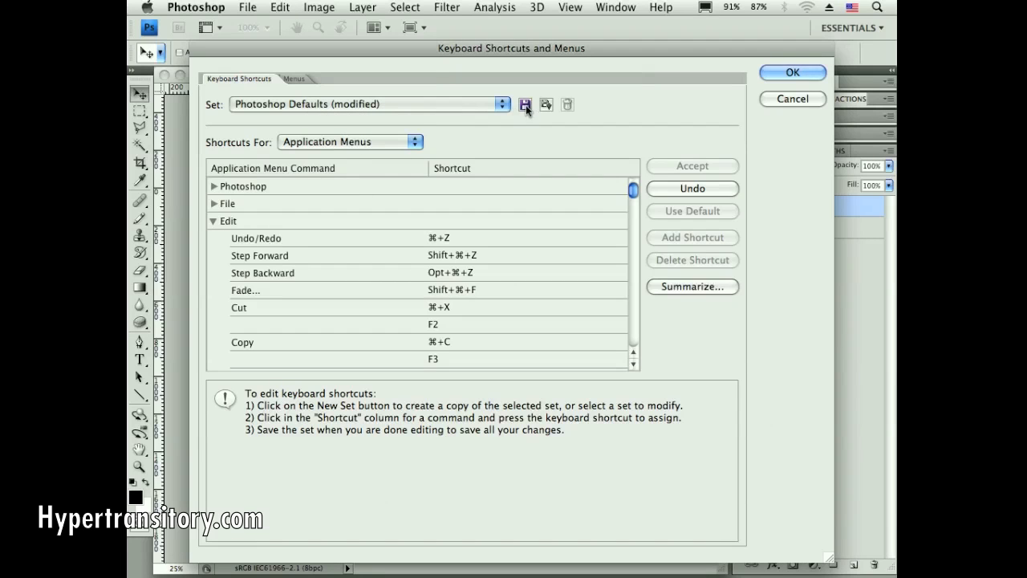
left_click(525, 104)
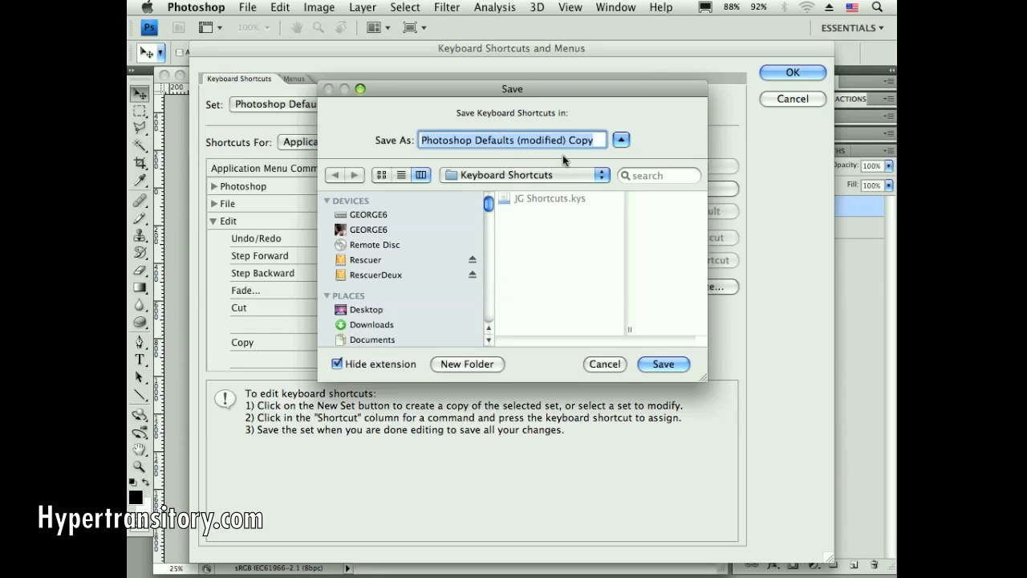
- Save the set as 'Photoshop Defaults (modified) Copy' and close the shortcuts dialog
left_click(336, 364)
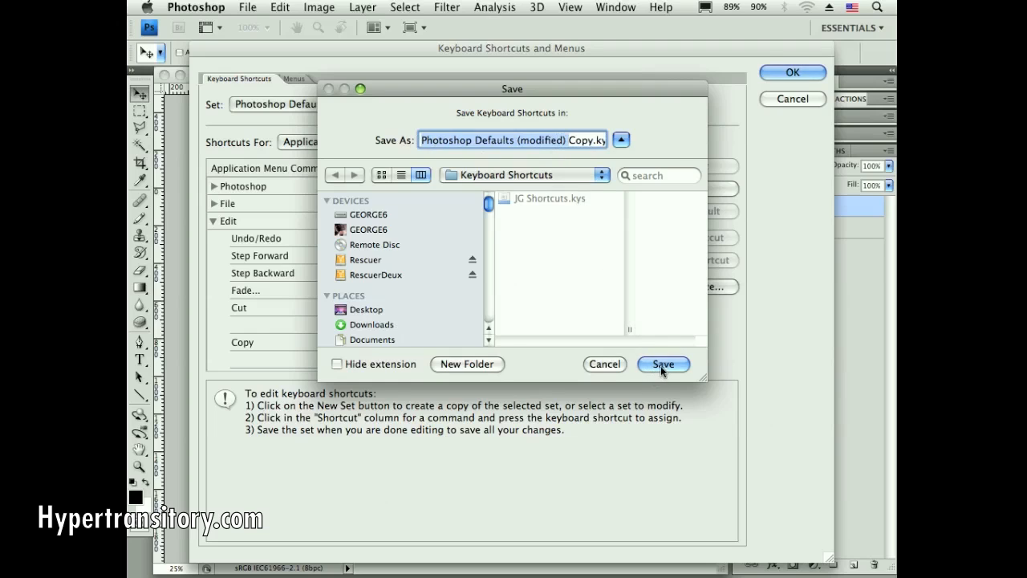
left_click(662, 363)
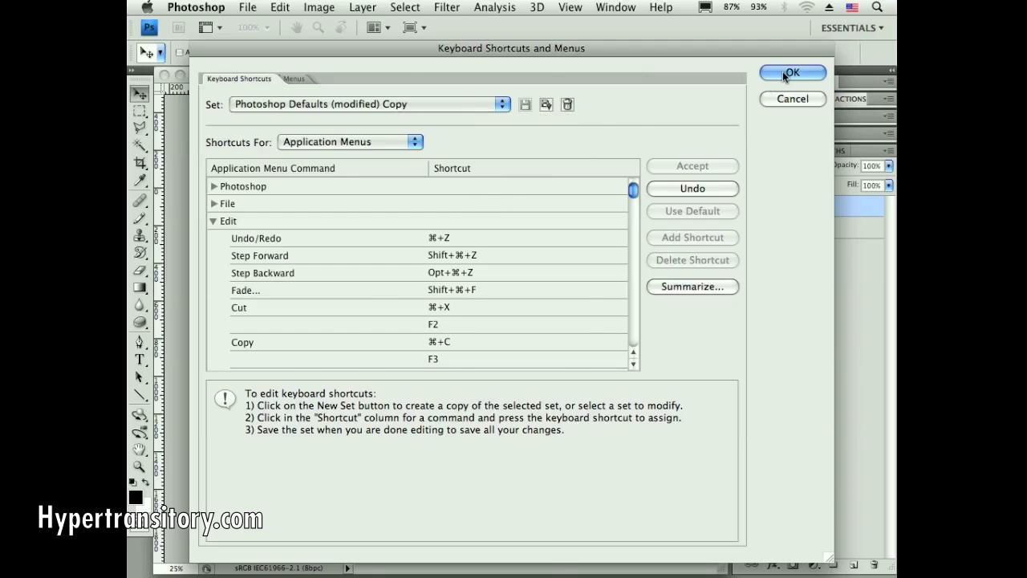
left_click(792, 72)
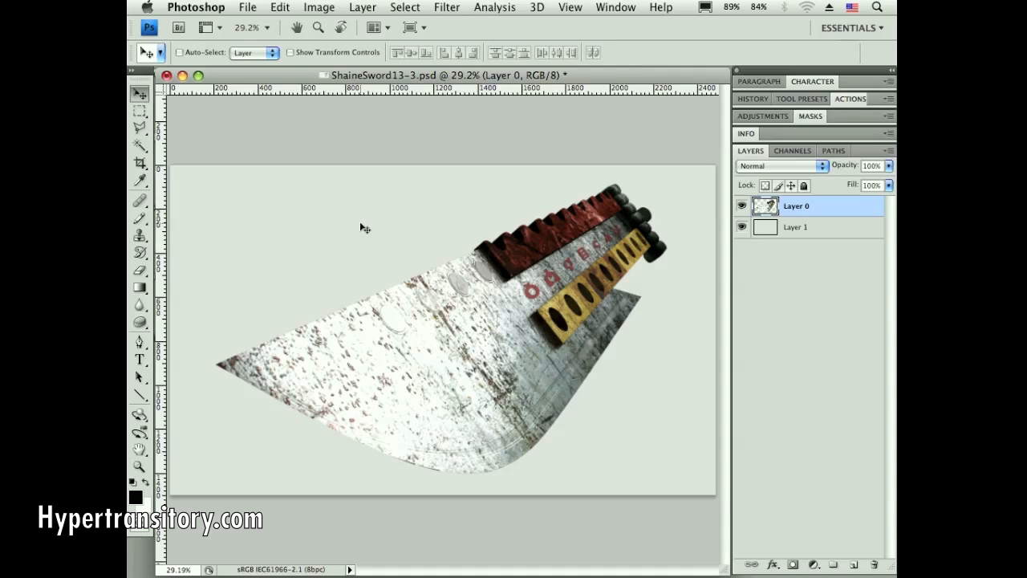
mouse_move(572, 268)
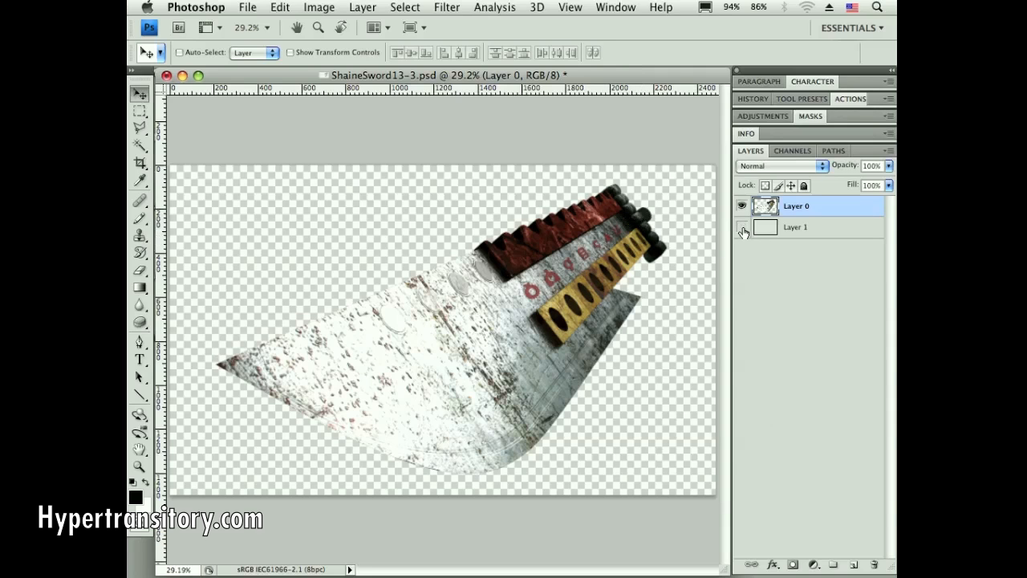
- Turn Layer 1's visibility back on to show the grey background
left_click(741, 231)
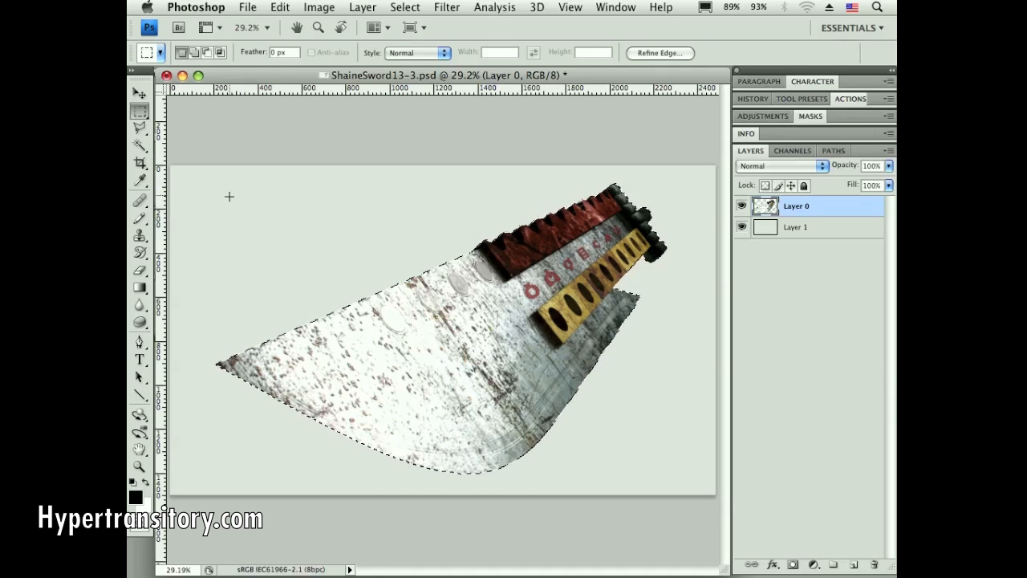
- Add rectangles in the upper left and around the sword to the selection
left_click_drag(227, 202, 316, 248)
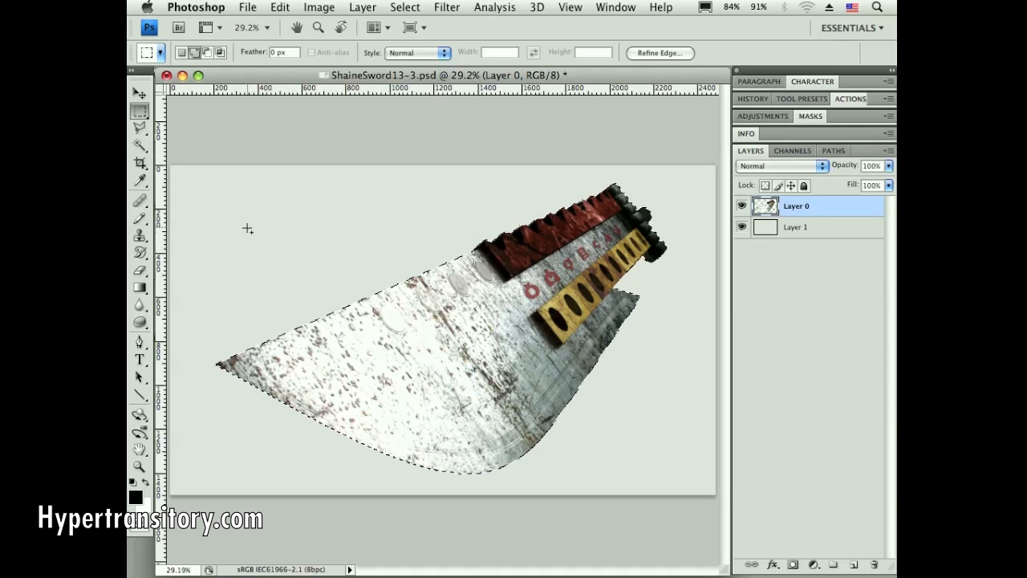
left_click_drag(227, 203, 330, 279)
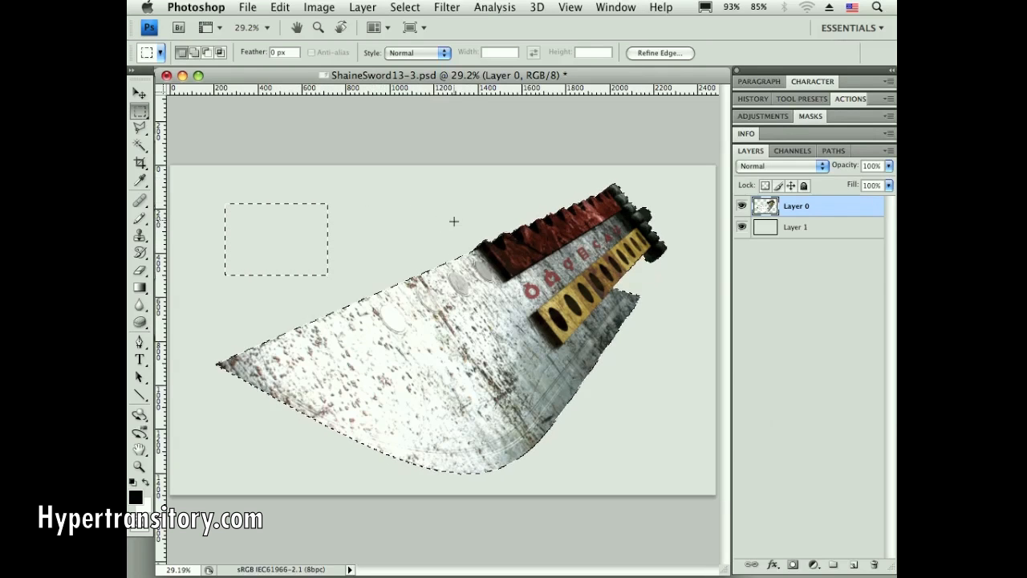
left_click_drag(413, 192, 538, 257)
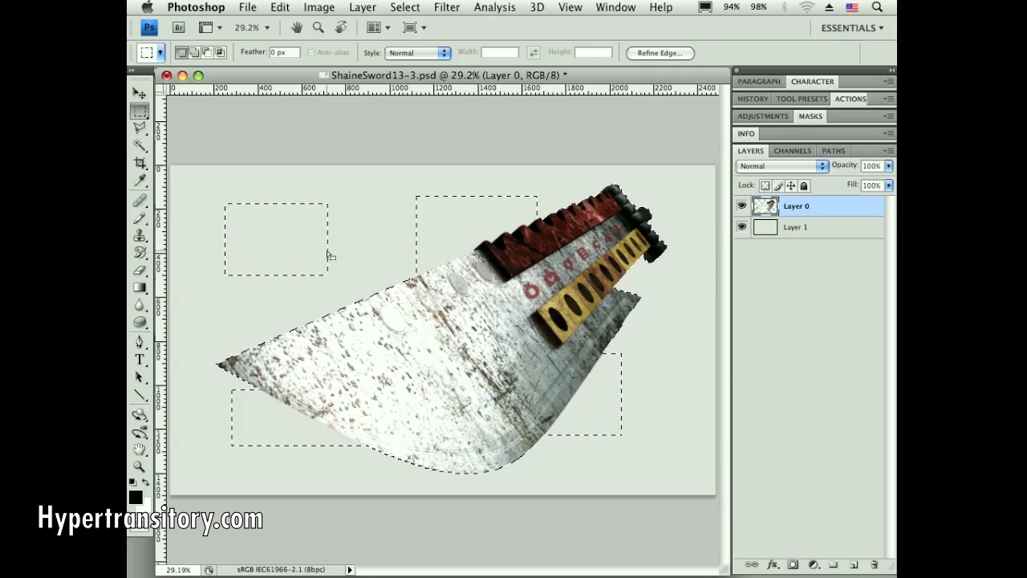
left_click(138, 129)
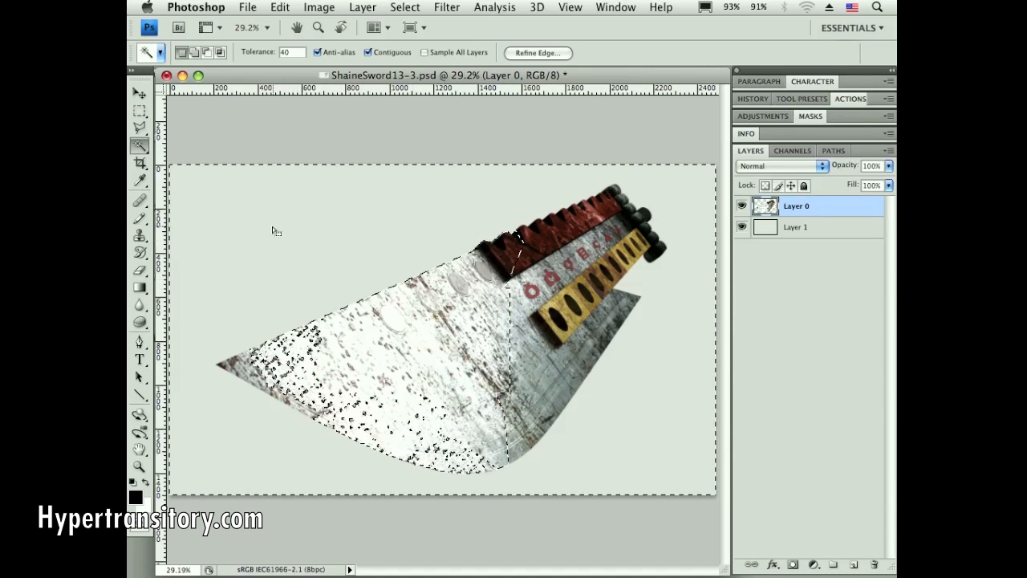
mouse_move(305, 219)
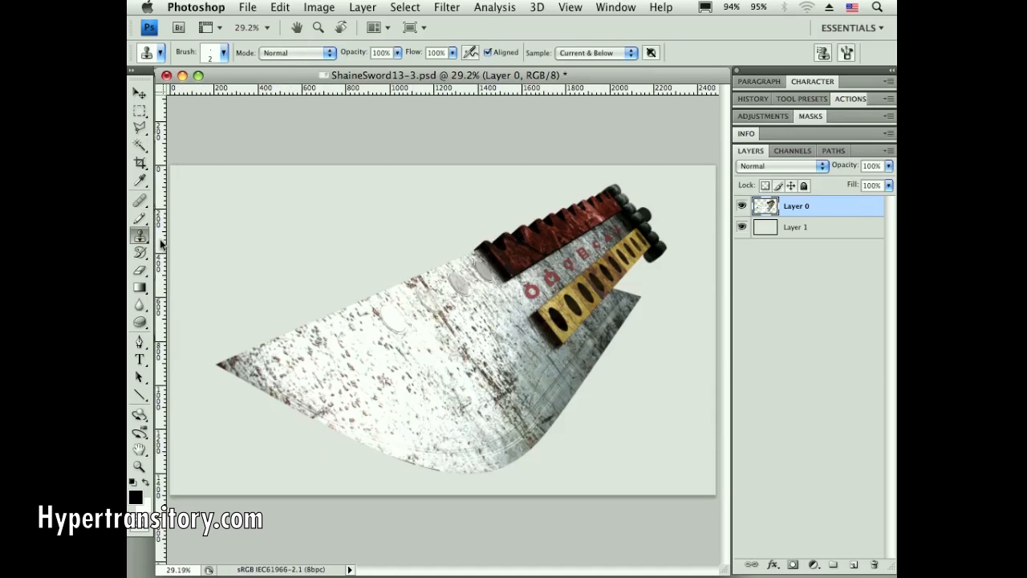
- Choose the Clone Stamp Tool from the stamp tools flyout
left_click(140, 235)
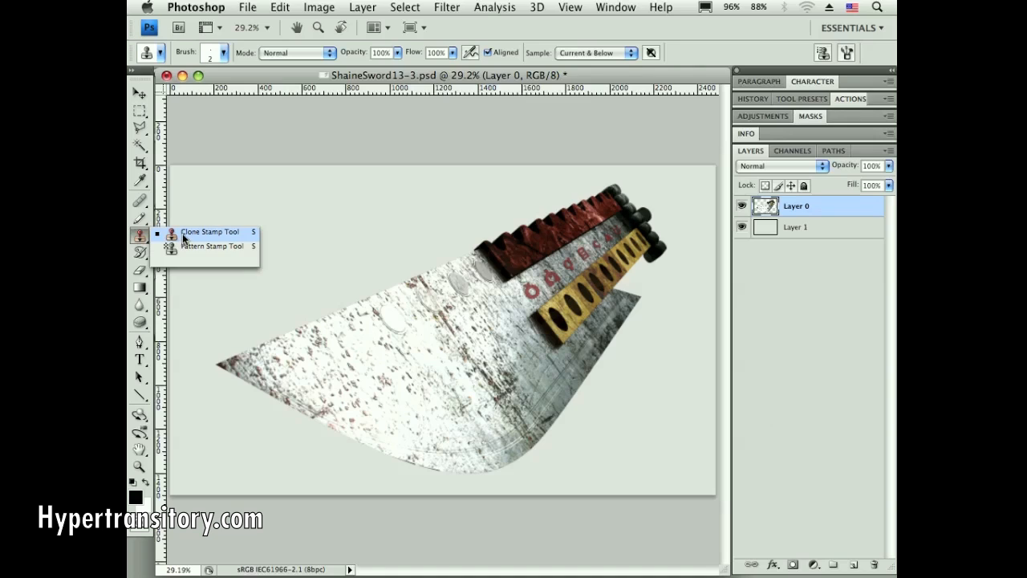
left_click(211, 232)
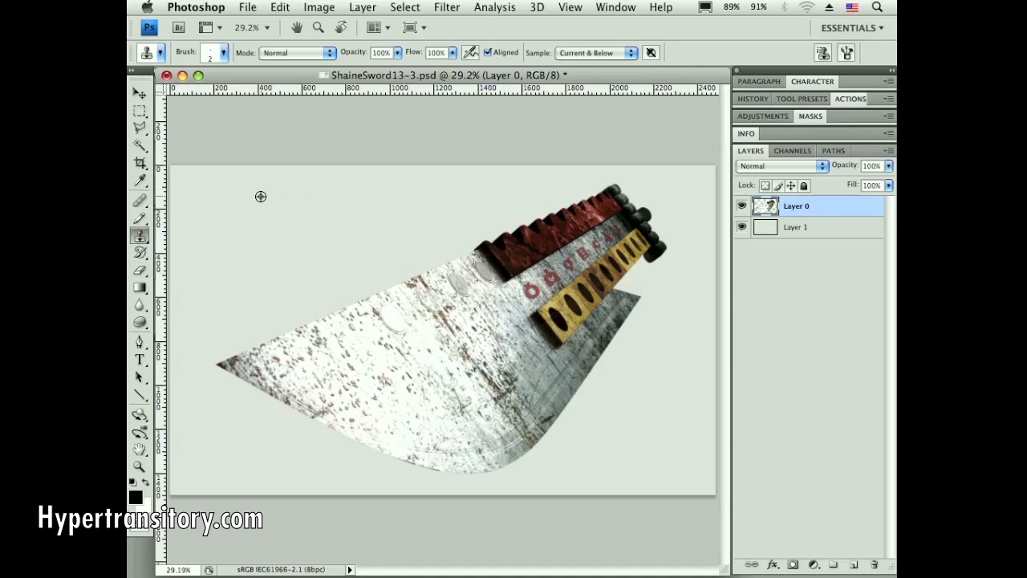
mouse_move(330, 198)
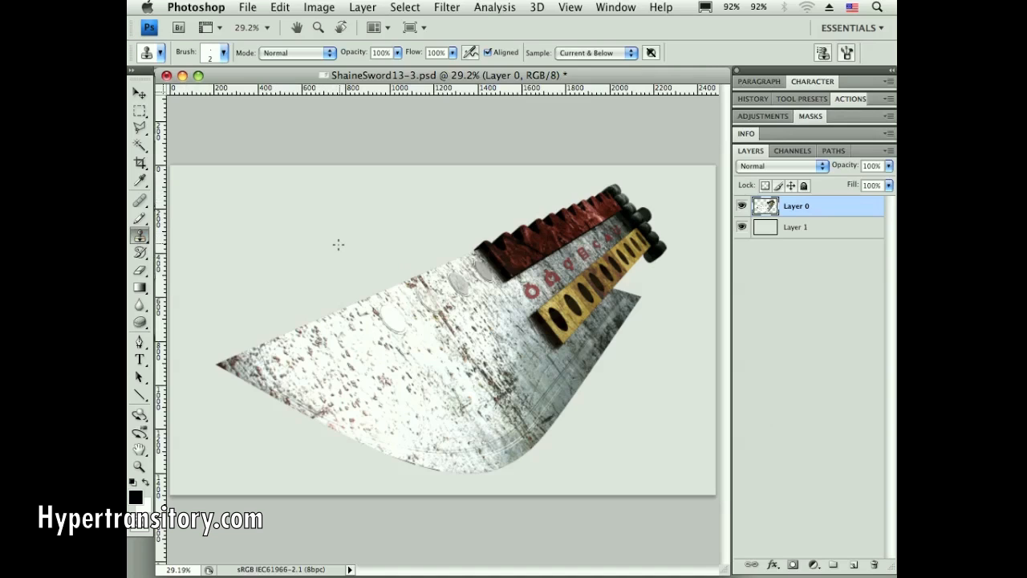
mouse_move(165, 311)
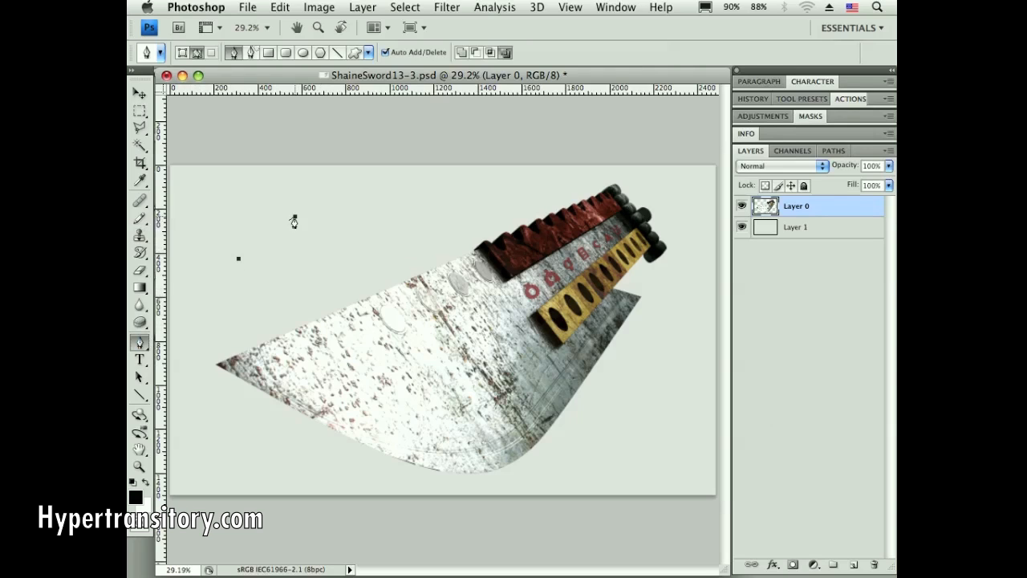
- Place the next anchor point of the pen path across the sword
left_click(385, 255)
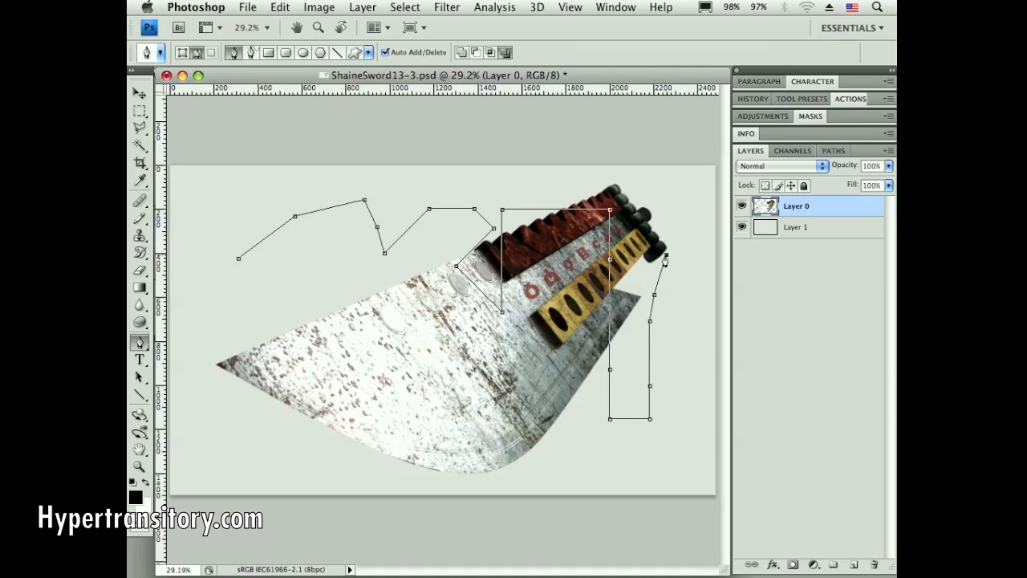
mouse_move(303, 244)
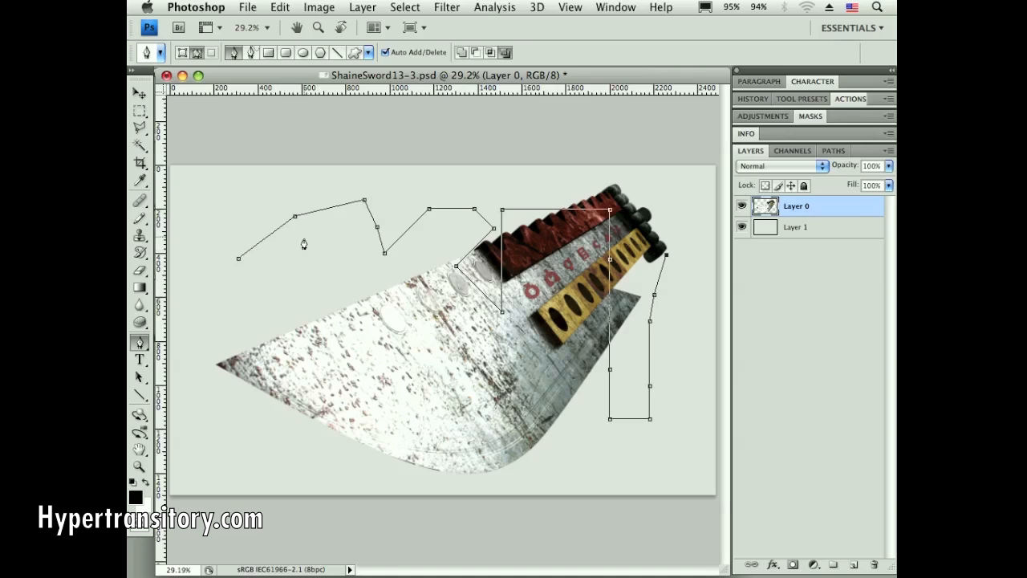
mouse_move(260, 268)
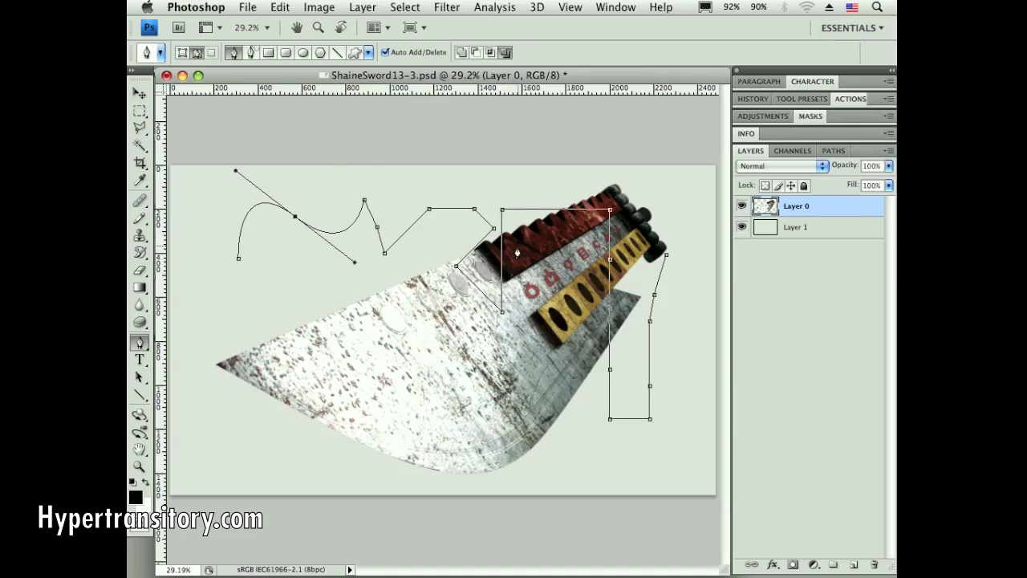
mouse_move(273, 315)
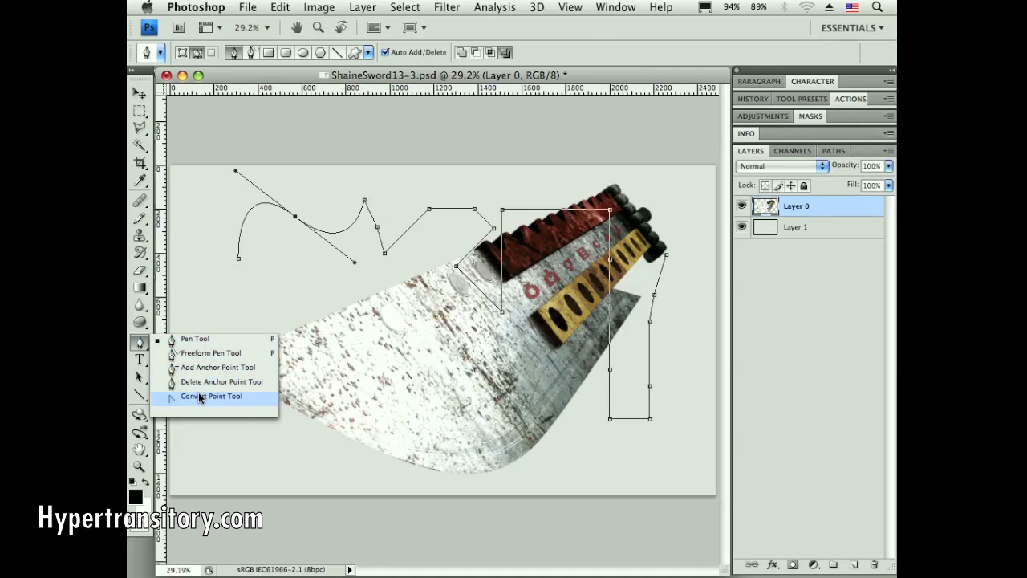
- Select the Convert Point Tool from the Pen tool flyout
left_click(211, 395)
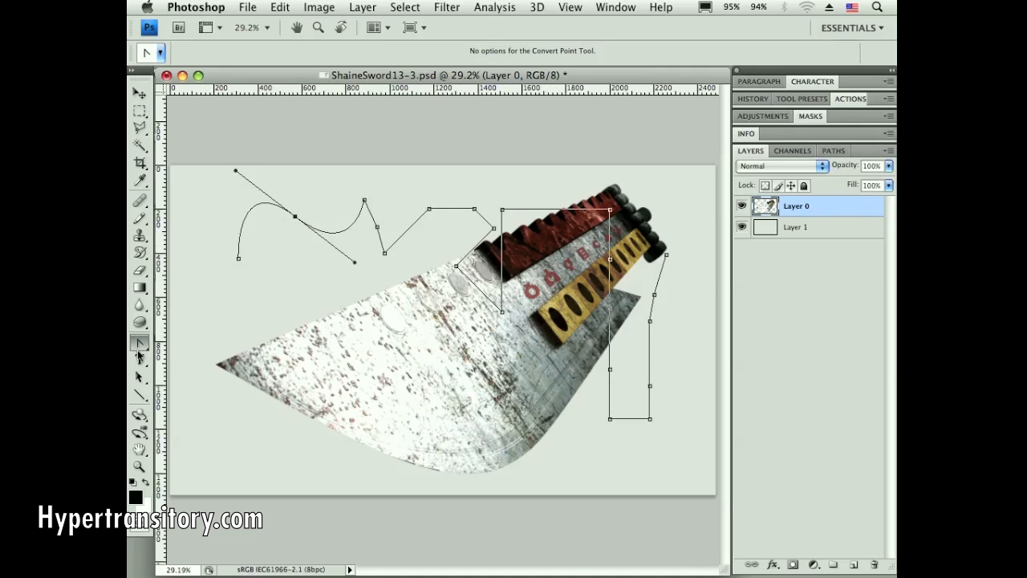
left_click(138, 342)
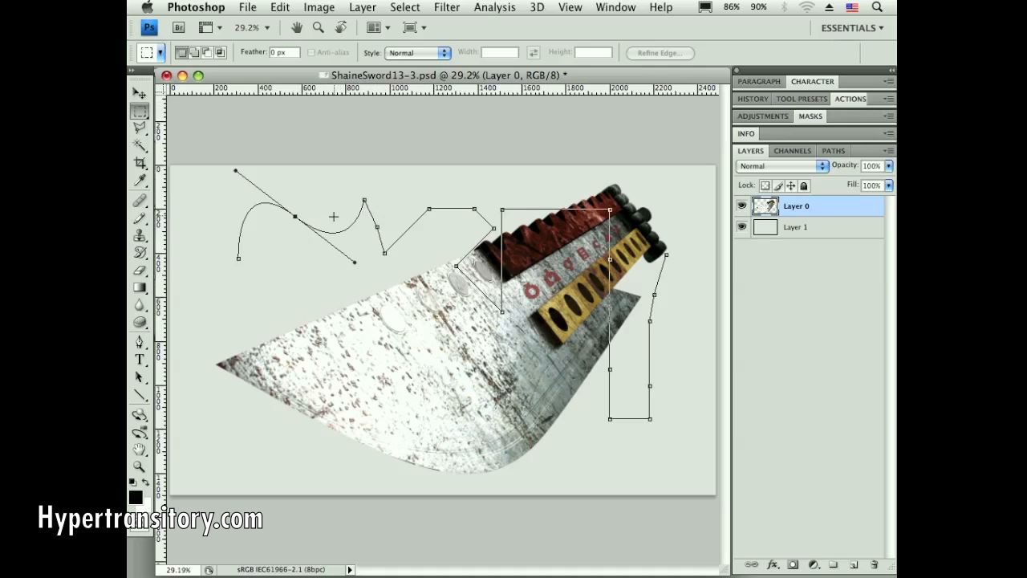
mouse_move(373, 248)
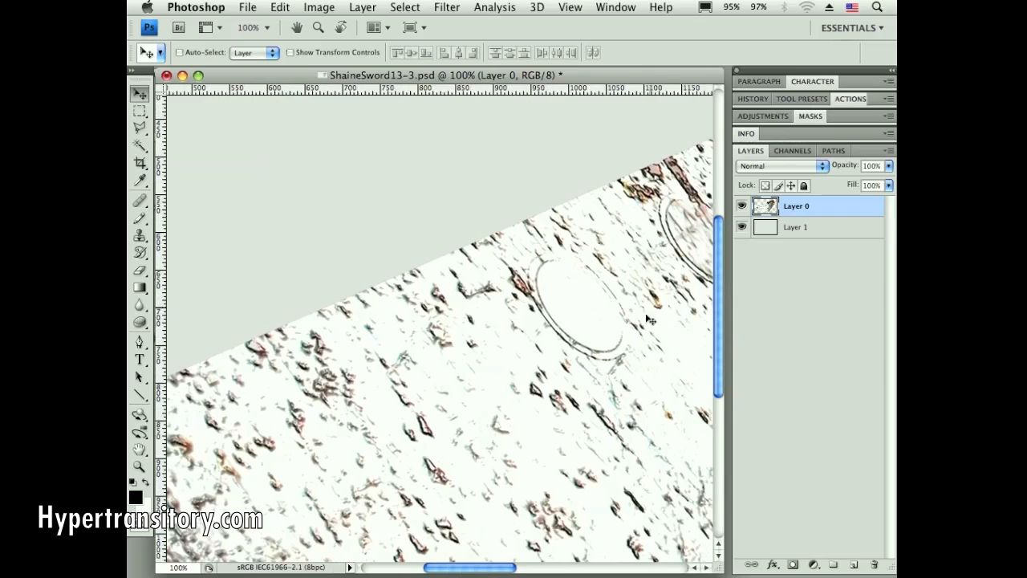
- Scroll down across the blade at 100% toward the round markings and red emblem
scroll("down", 3)
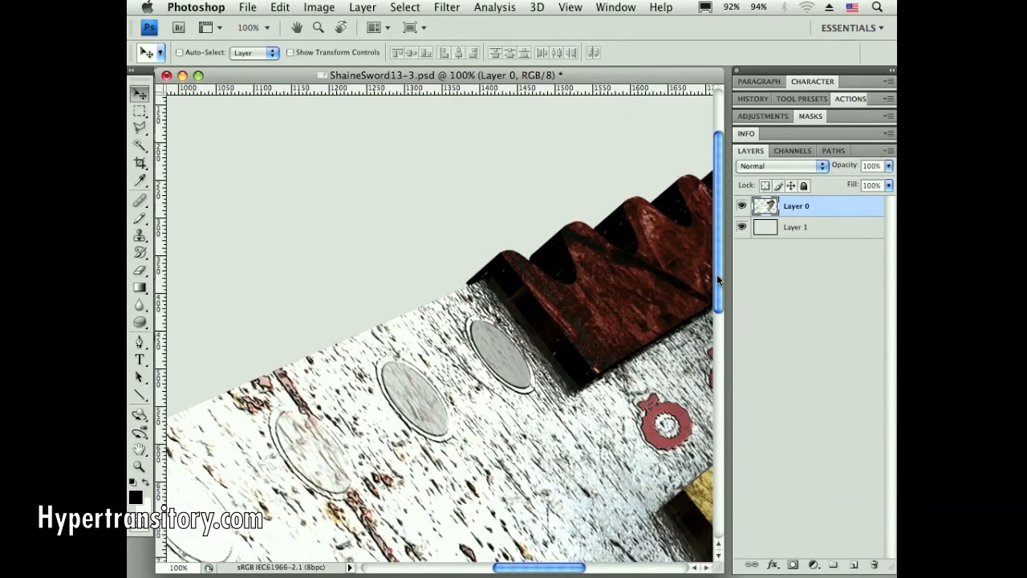
scroll("down", 3)
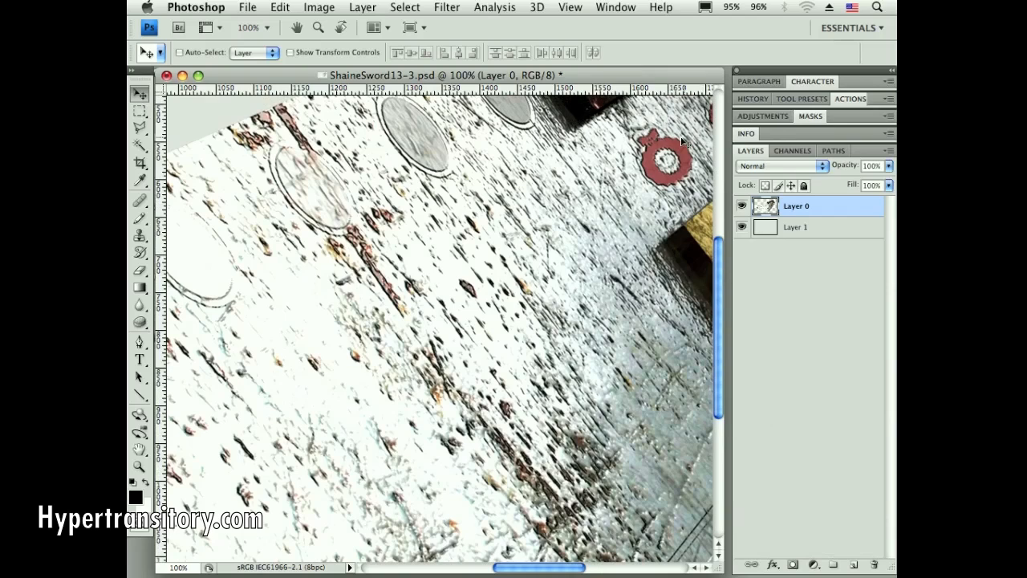
mouse_move(497, 261)
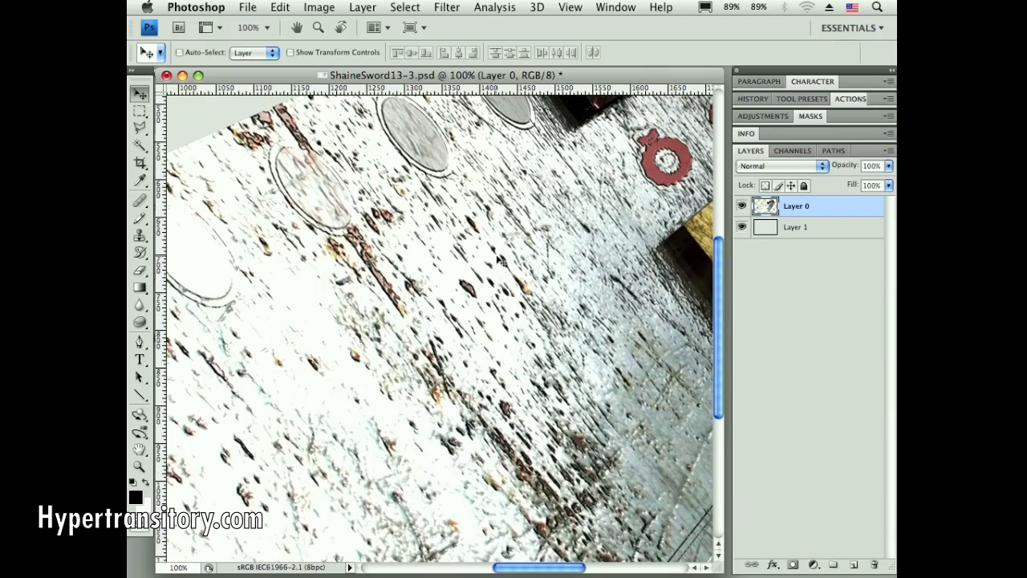
mouse_move(421, 216)
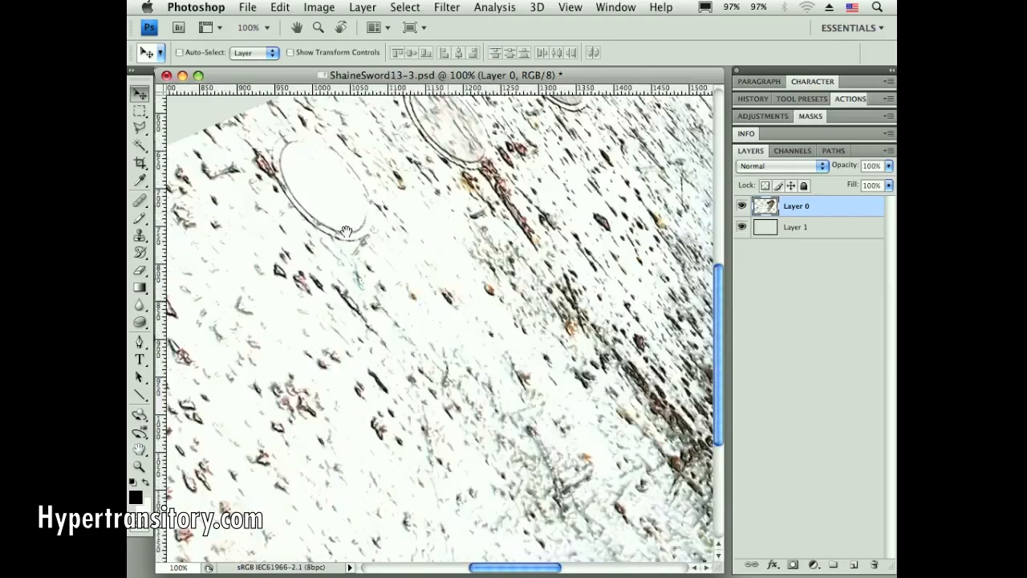
- Pan over the blade's round markings, then toward the yellow strip and red symbols
left_click_drag(345, 230, 522, 257)
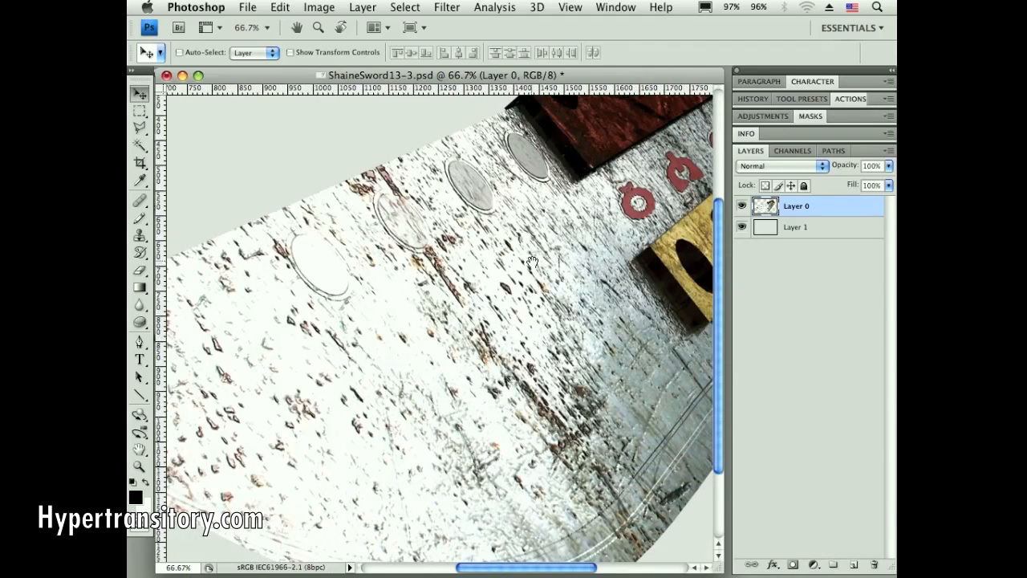
mouse_move(656, 234)
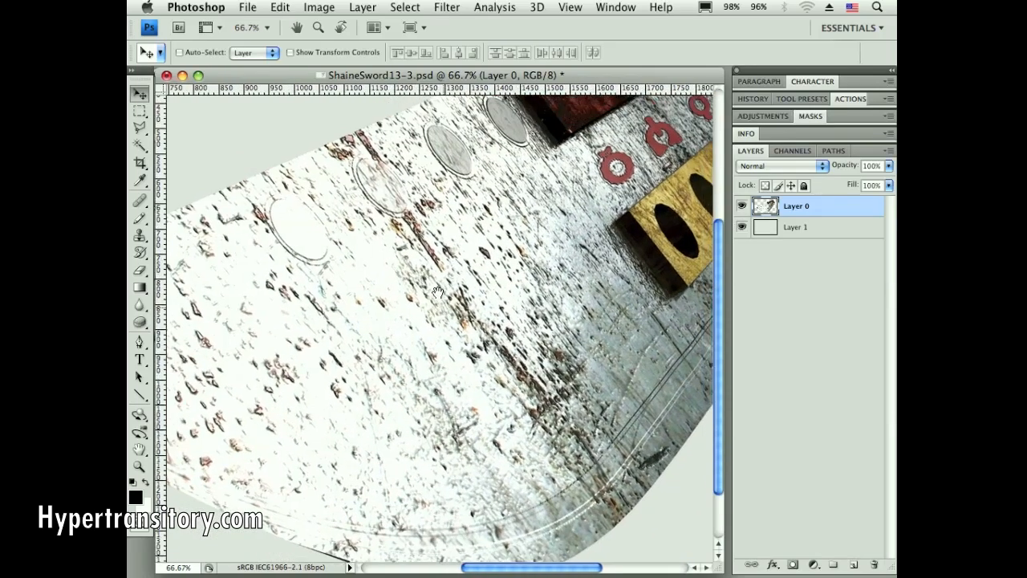
left_click_drag(441, 289, 401, 341)
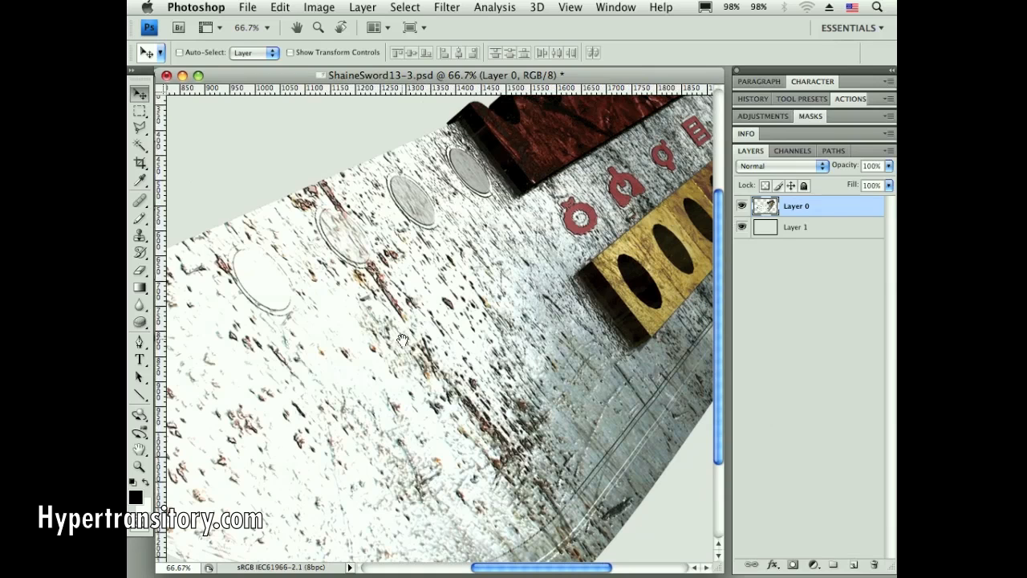